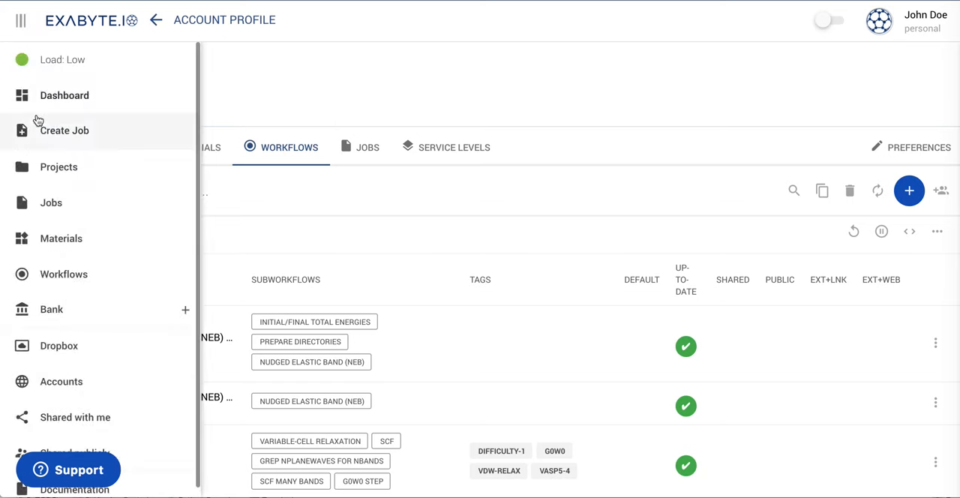
# Create a new job and load the NEB constrained set as its materials.
pyautogui.click(63, 129)
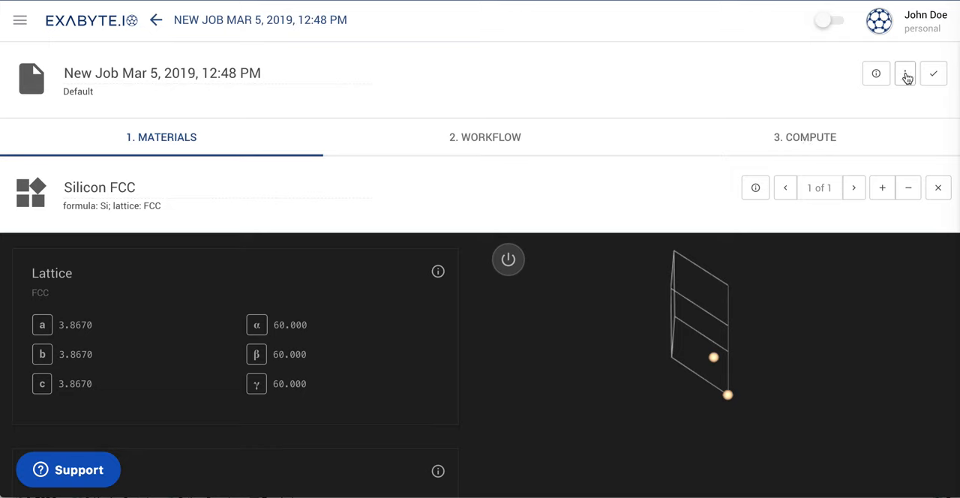
pyautogui.click(904, 74)
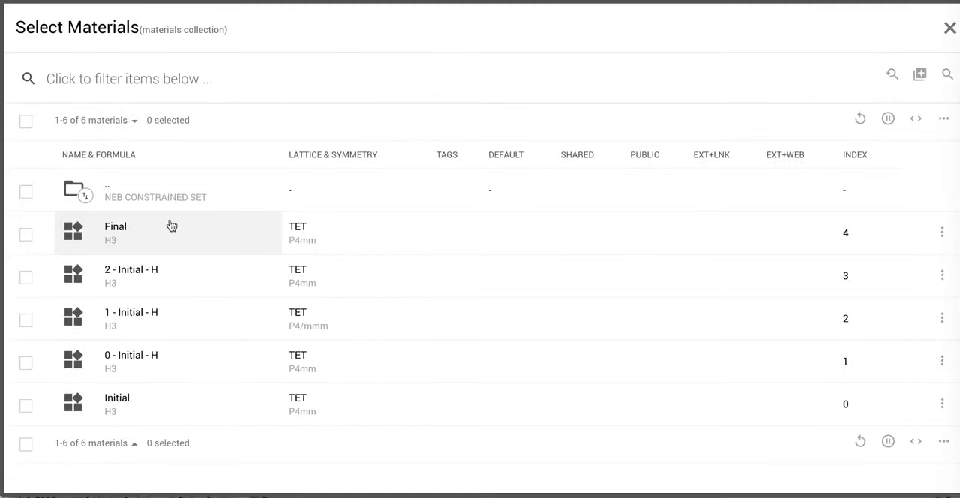
pyautogui.click(25, 120)
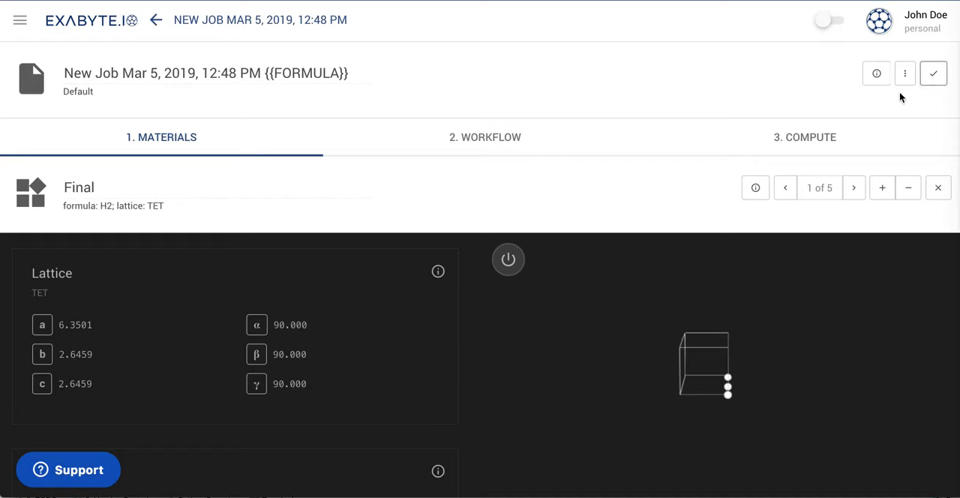
# Choose the Nudged Elastic Band (NEB) workflow (vasp 5.3.5, shell) for the job.
pyautogui.click(486, 138)
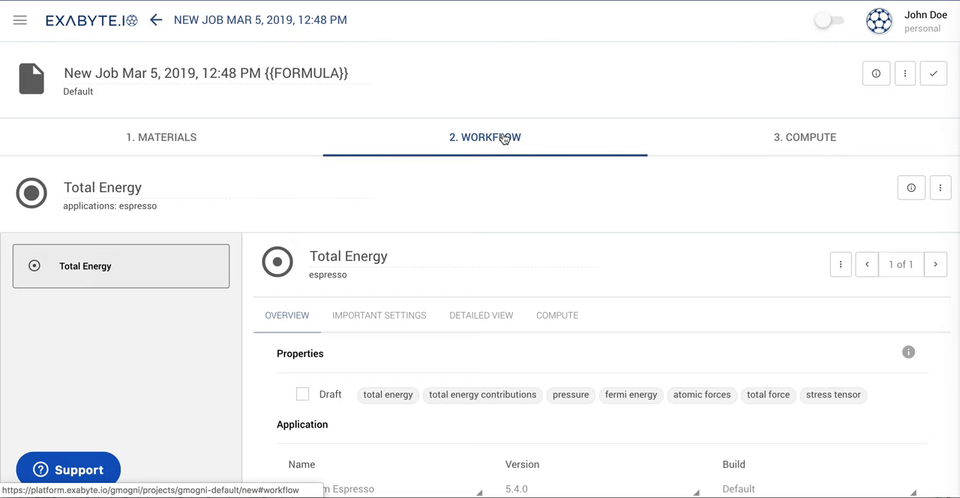
pyautogui.click(904, 74)
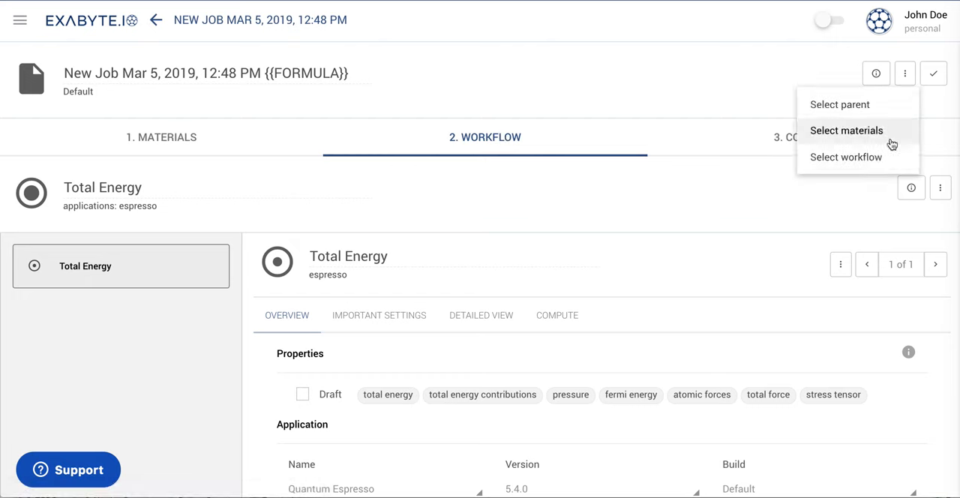
pyautogui.click(846, 156)
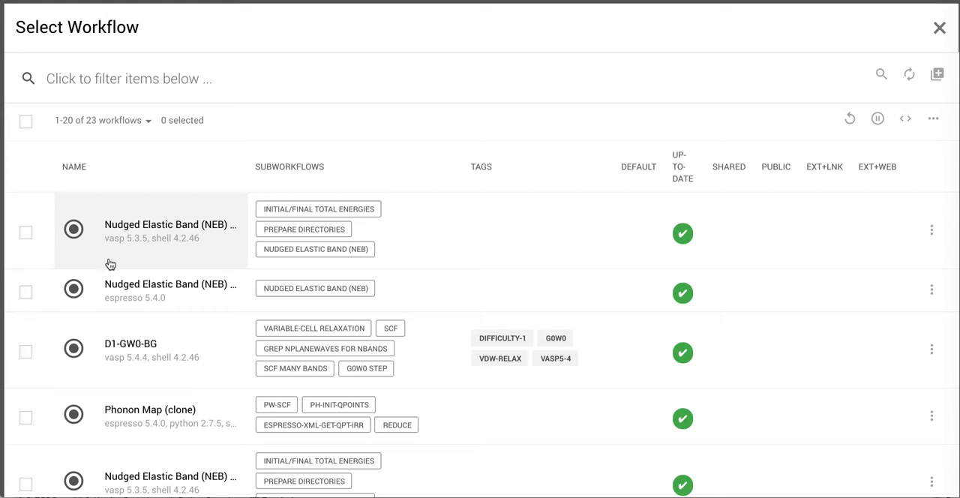
pyautogui.click(27, 233)
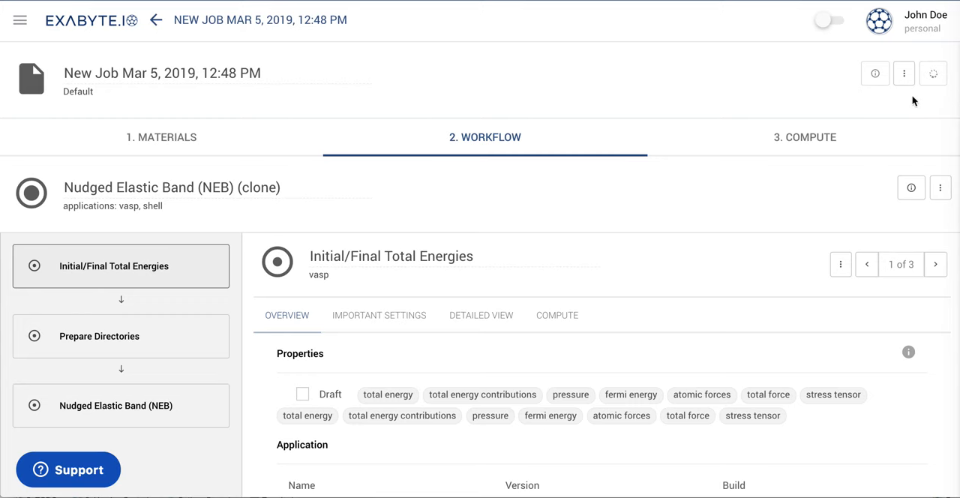
pyautogui.moveTo(669, 228)
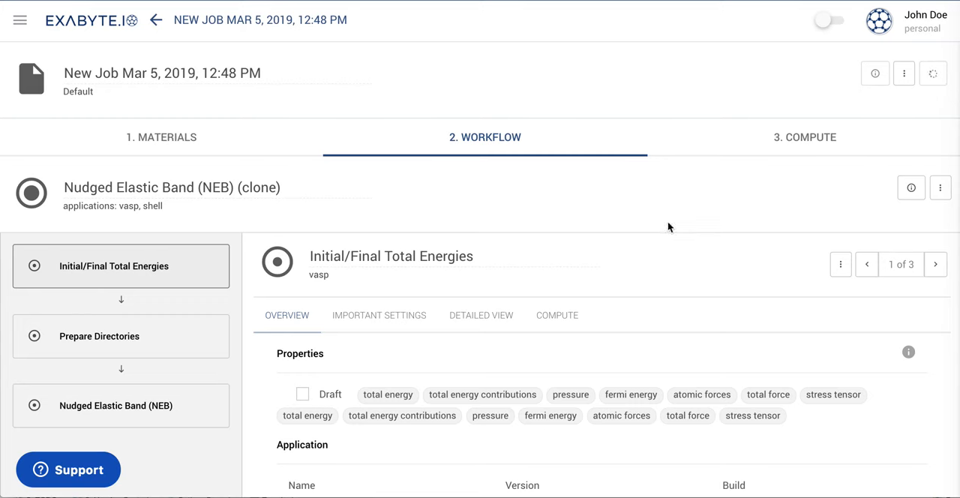
pyautogui.scroll(-3)
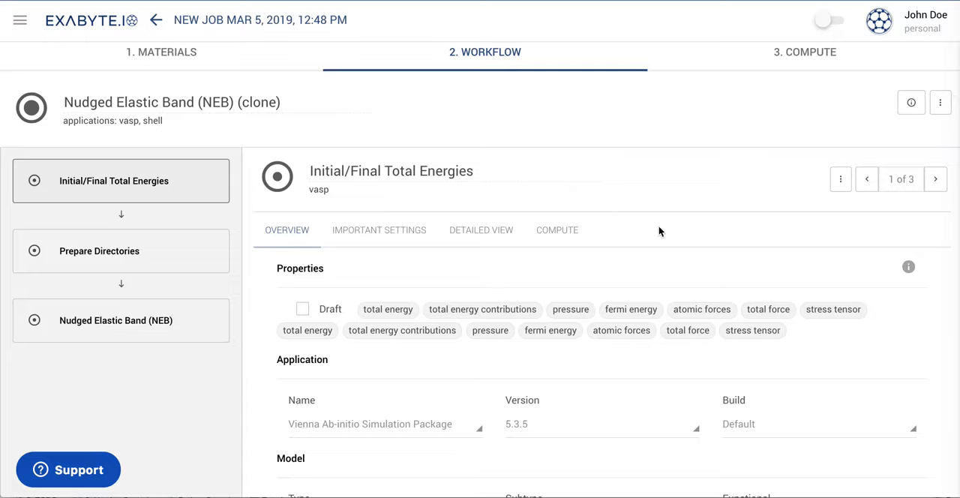
pyautogui.scroll(-3)
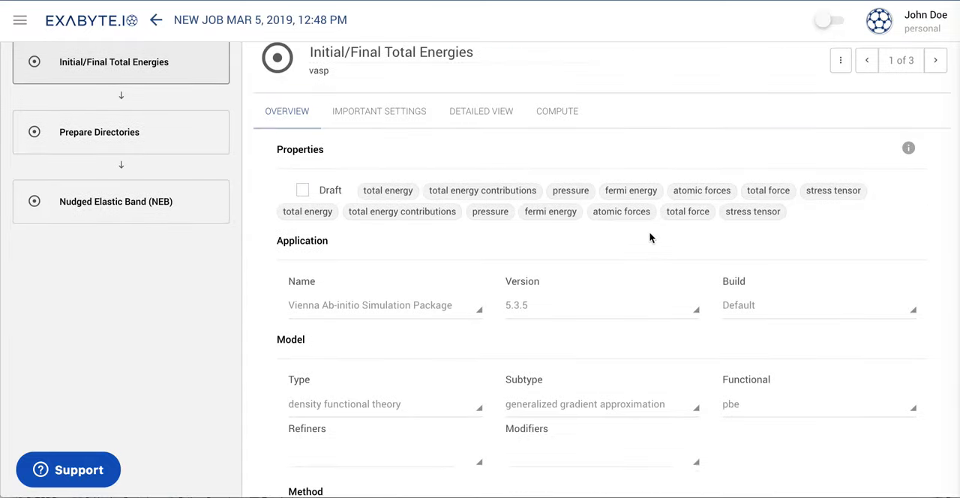
pyautogui.scroll(-3)
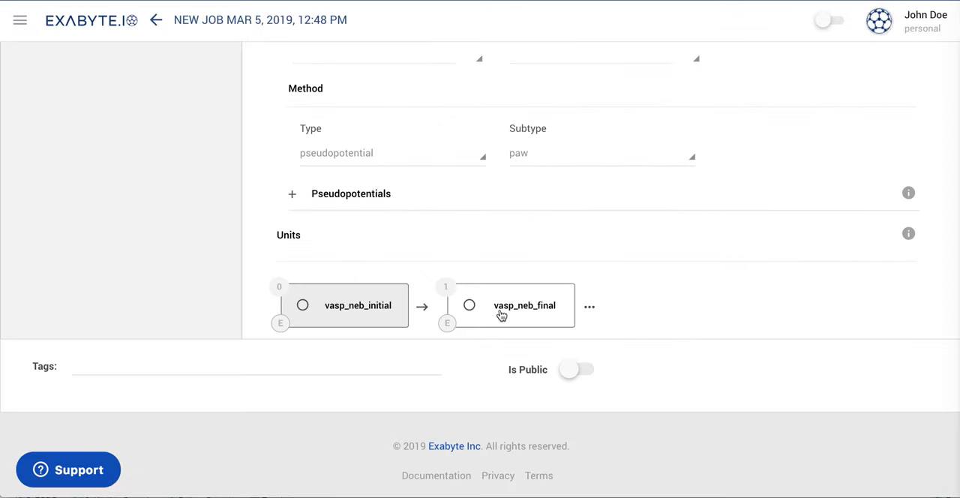
pyautogui.click(527, 306)
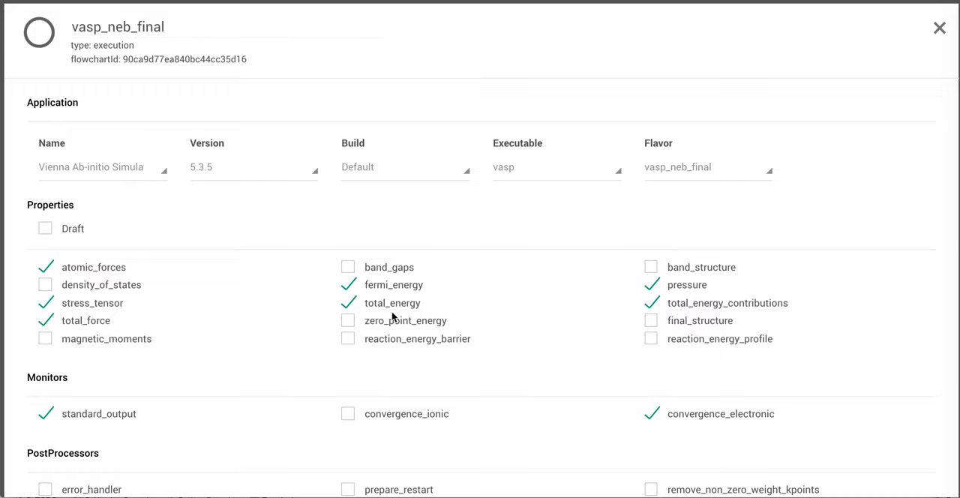
pyautogui.scroll(-3)
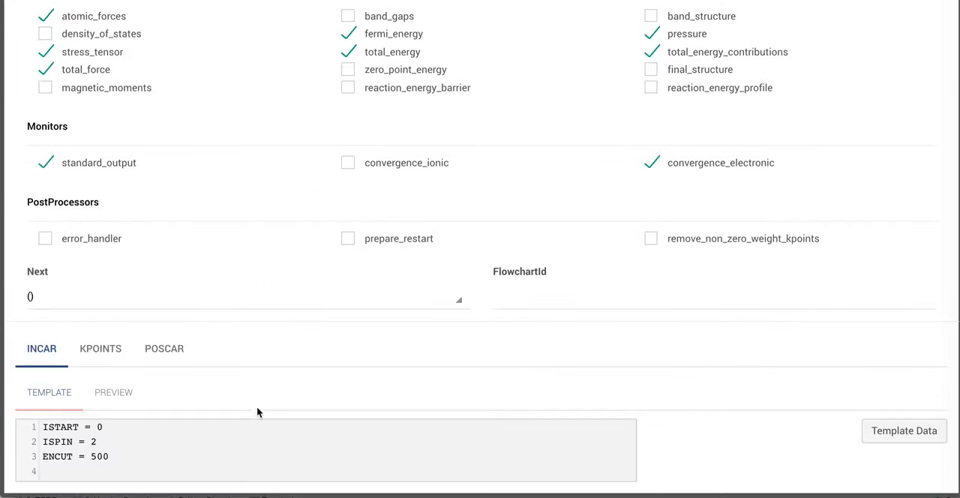
pyautogui.scroll(3)
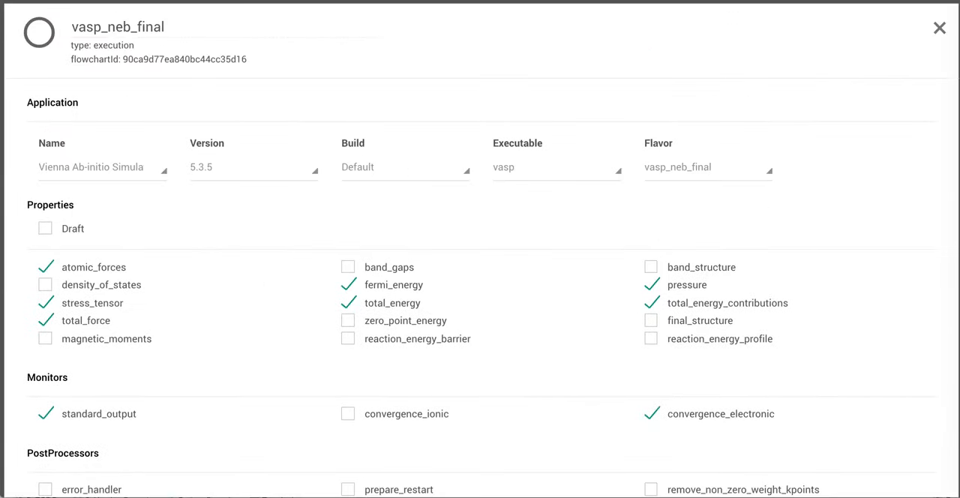
pyautogui.click(936, 30)
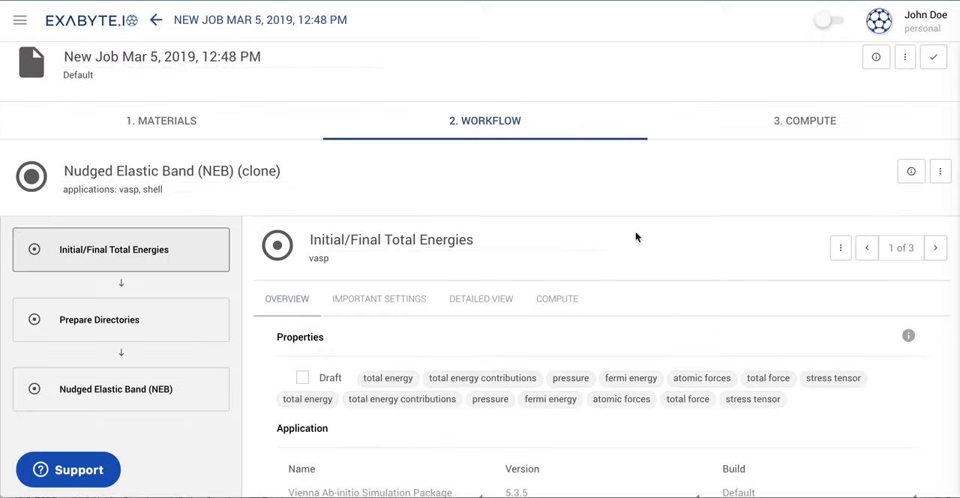
pyautogui.moveTo(387, 303)
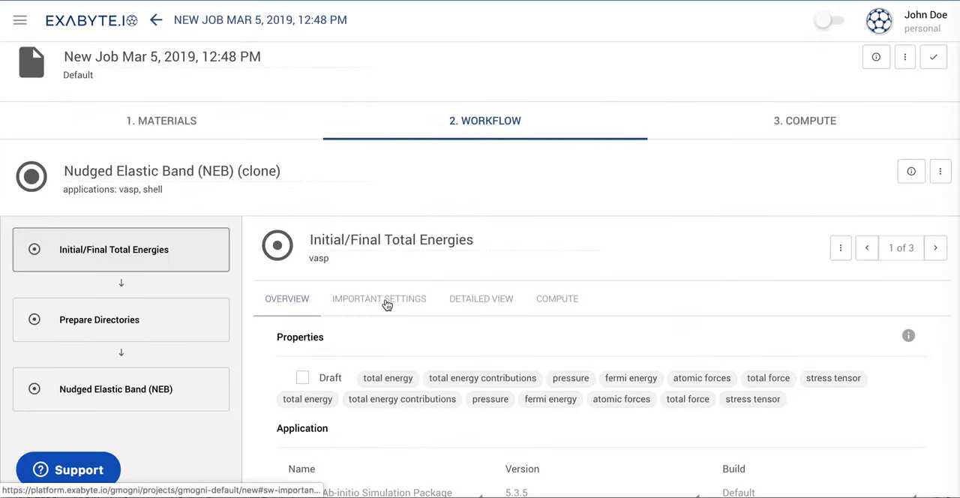
# Reduce the vasp_neb_initial kgrid dimensions from 9×9×9 to 1×1×1 in Important Settings.
pyautogui.click(378, 299)
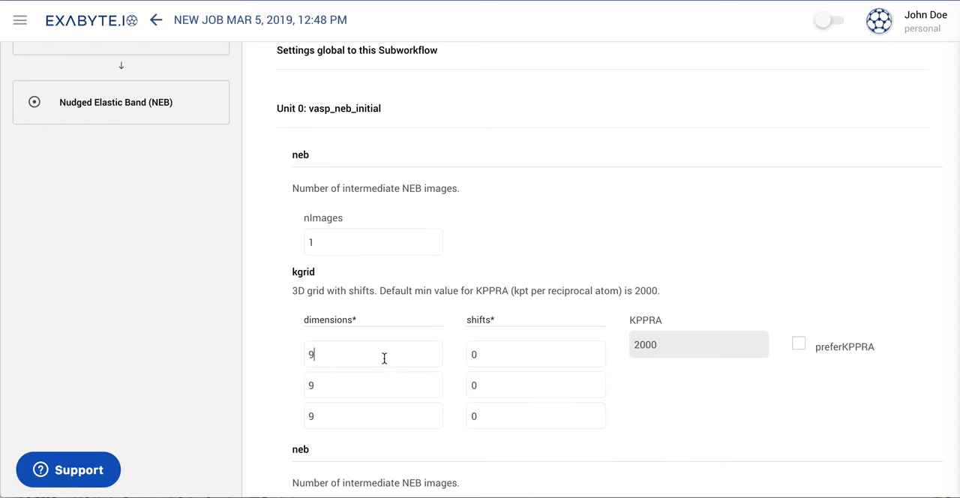
pyautogui.write('11')
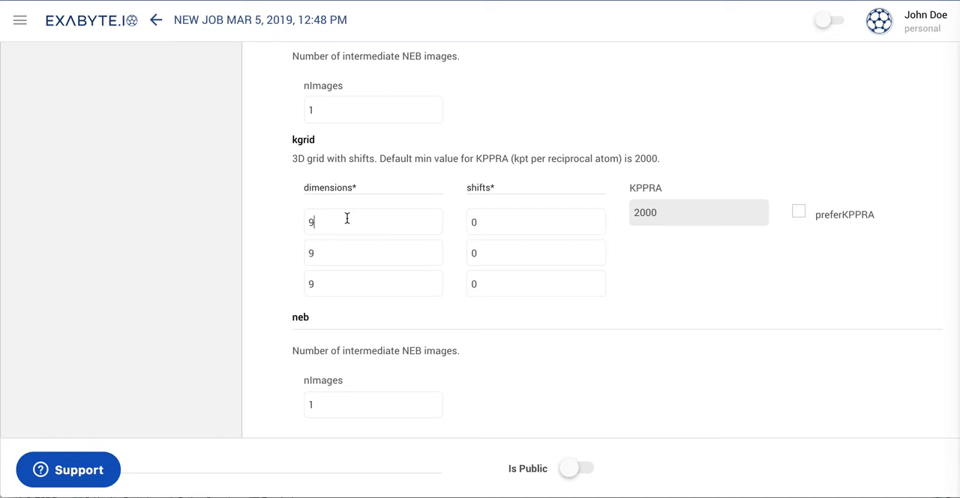
pyautogui.write('1')
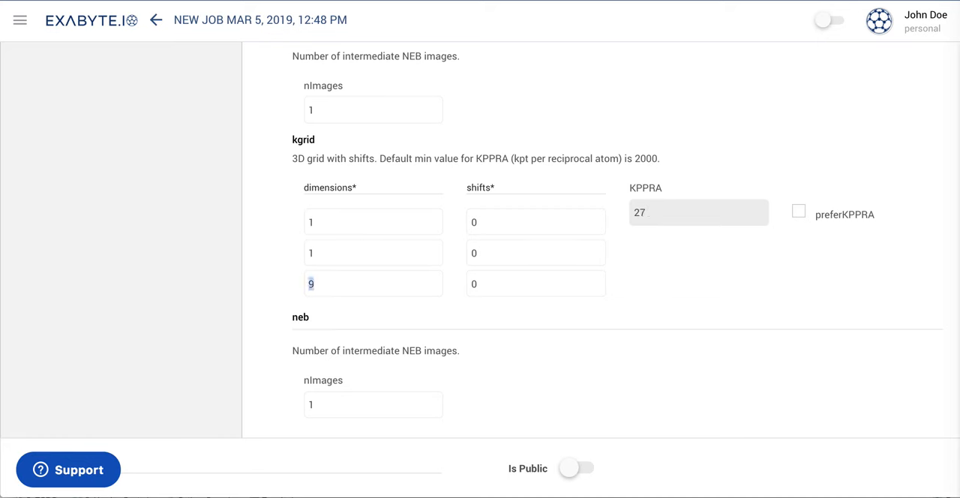
pyautogui.write('1')
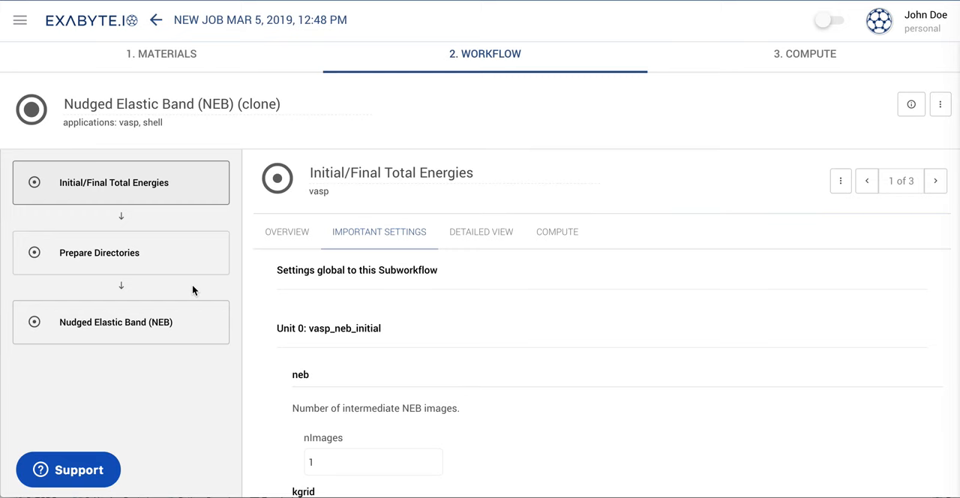
pyautogui.click(99, 252)
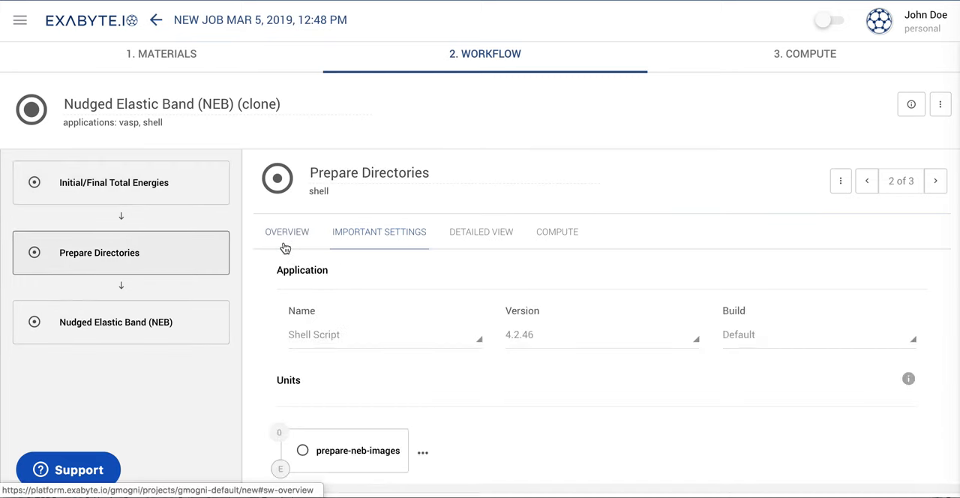
pyautogui.scroll(-3)
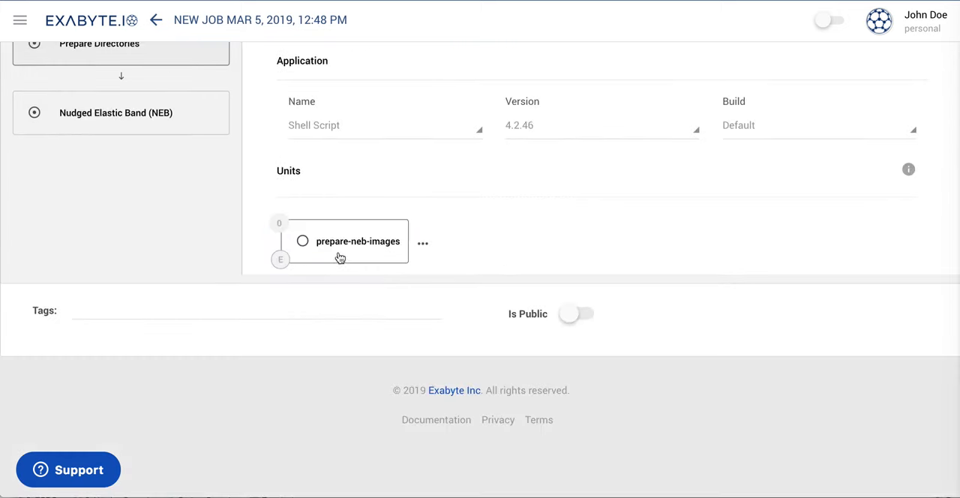
pyautogui.click(358, 240)
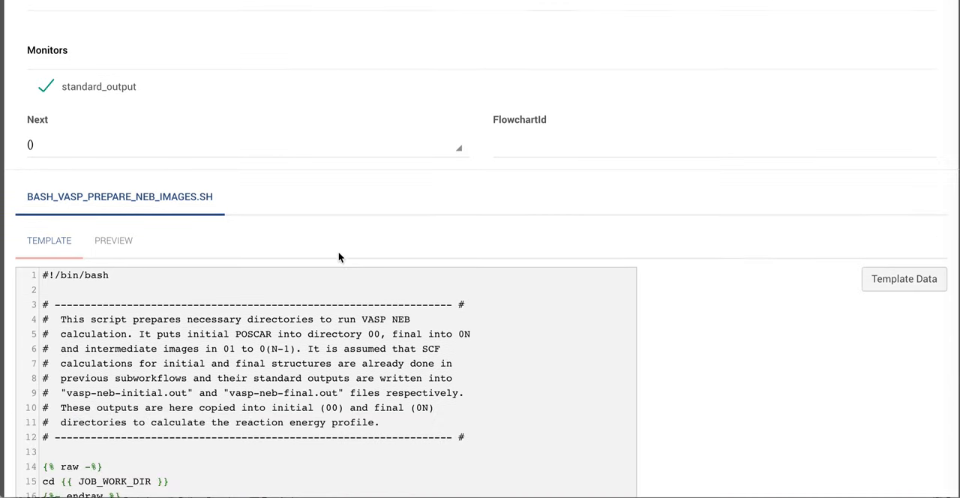
pyautogui.moveTo(357, 291)
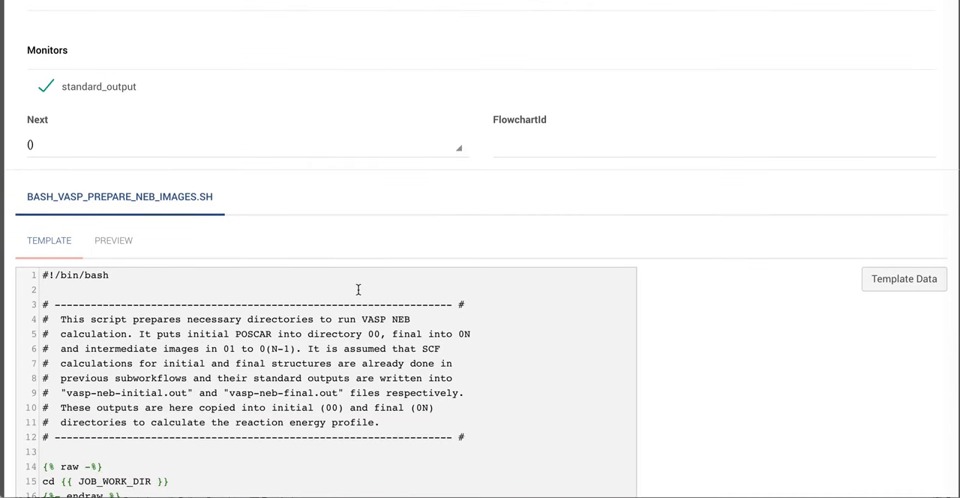
pyautogui.moveTo(354, 291)
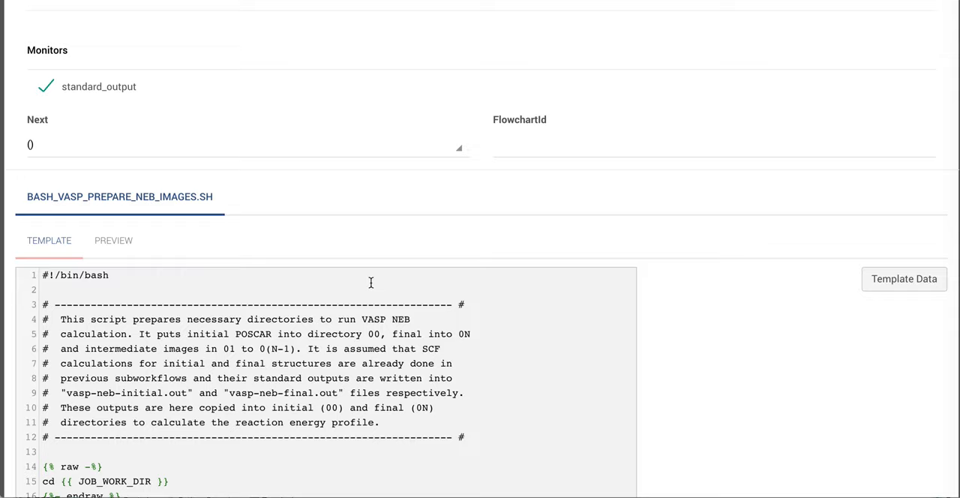
pyautogui.click(114, 240)
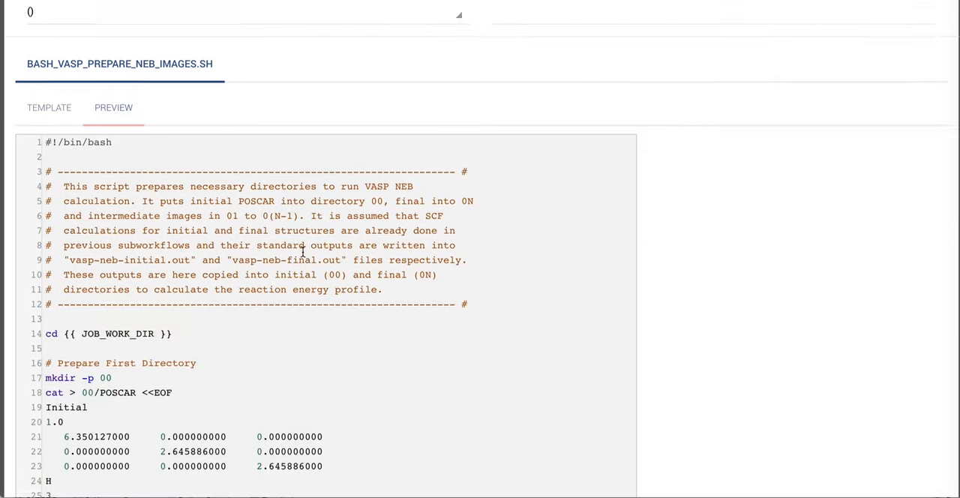
pyautogui.scroll(-3)
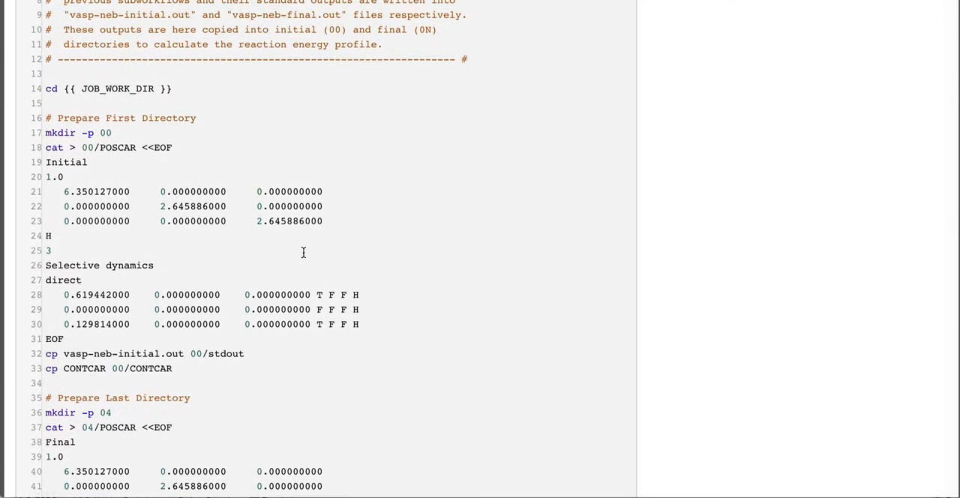
pyautogui.scroll(-3)
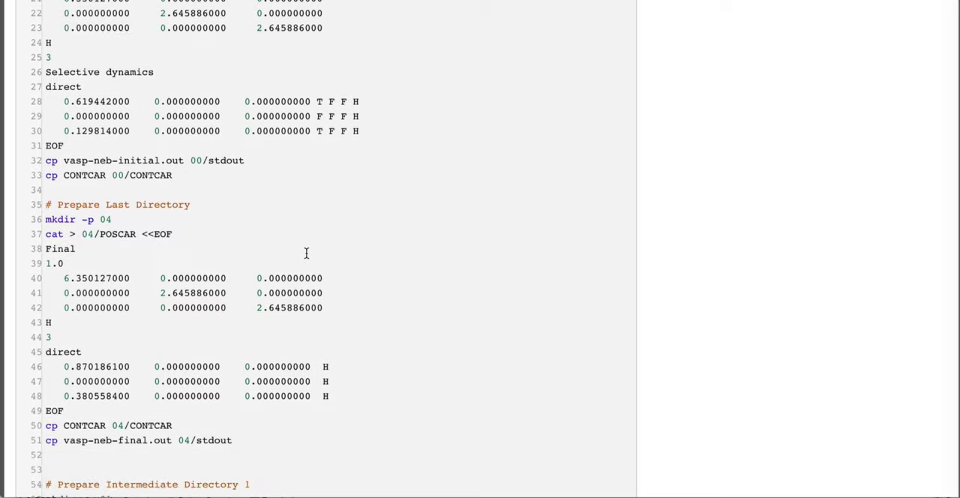
pyautogui.scroll(-3)
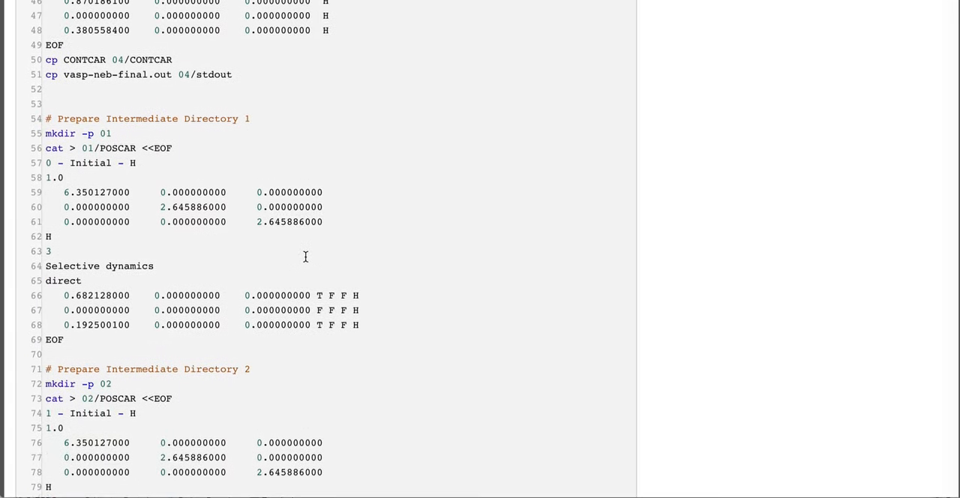
pyautogui.scroll(-3)
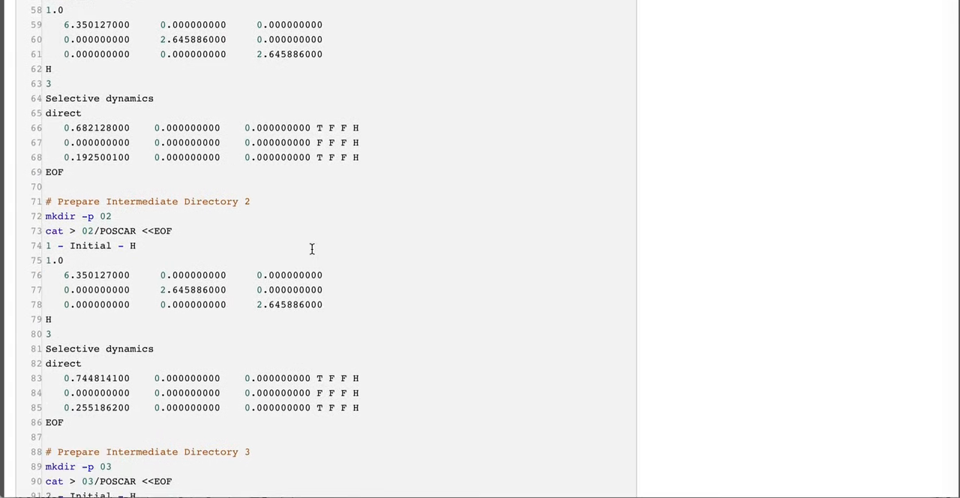
pyautogui.scroll(-3)
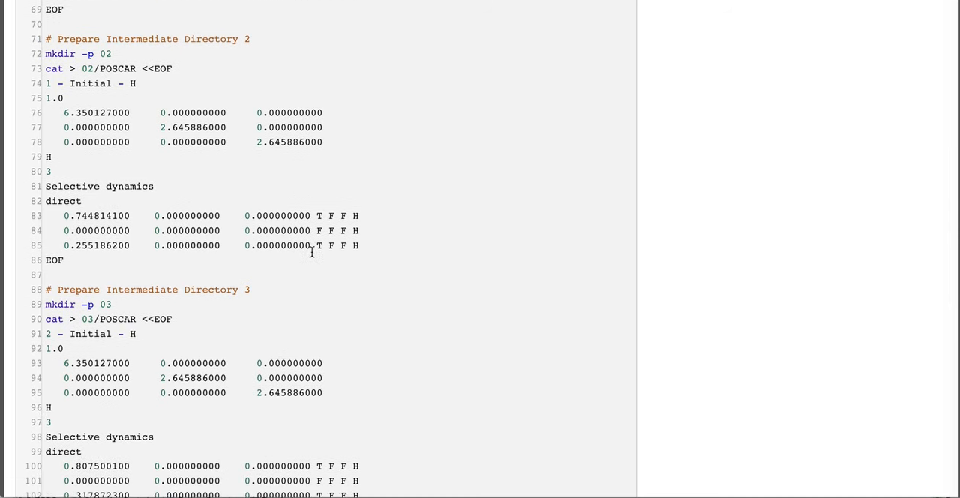
pyautogui.scroll(-3)
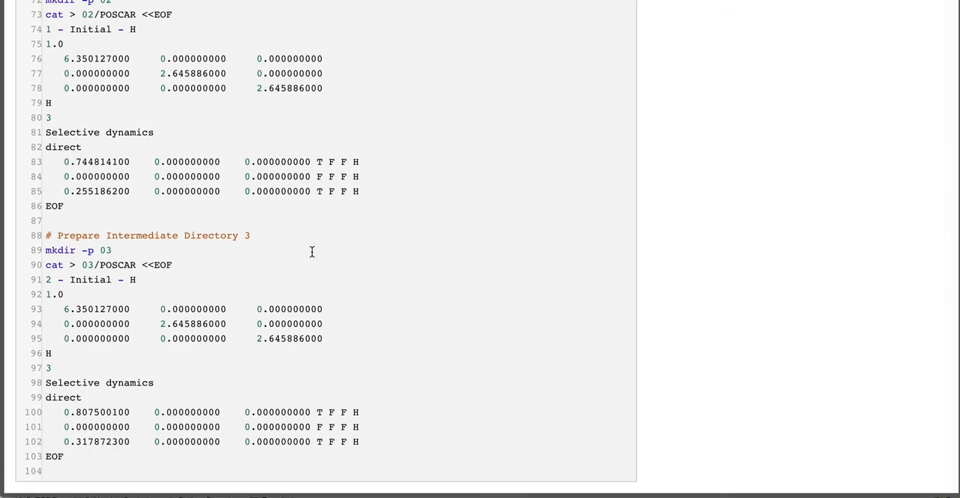
pyautogui.moveTo(300, 254)
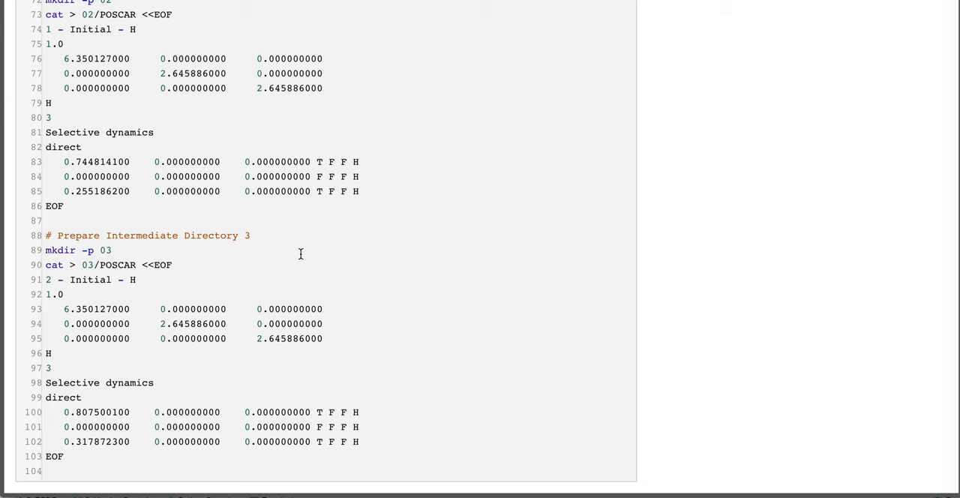
pyautogui.scroll(3)
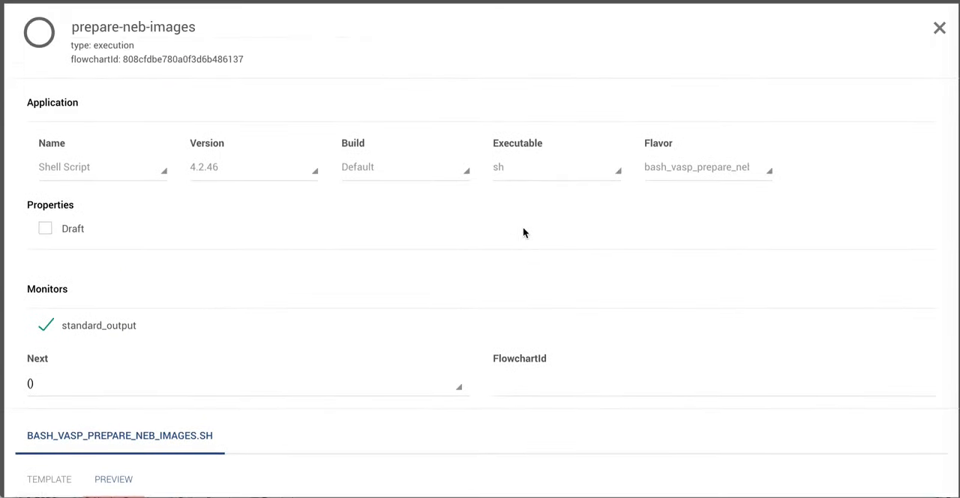
pyautogui.click(936, 27)
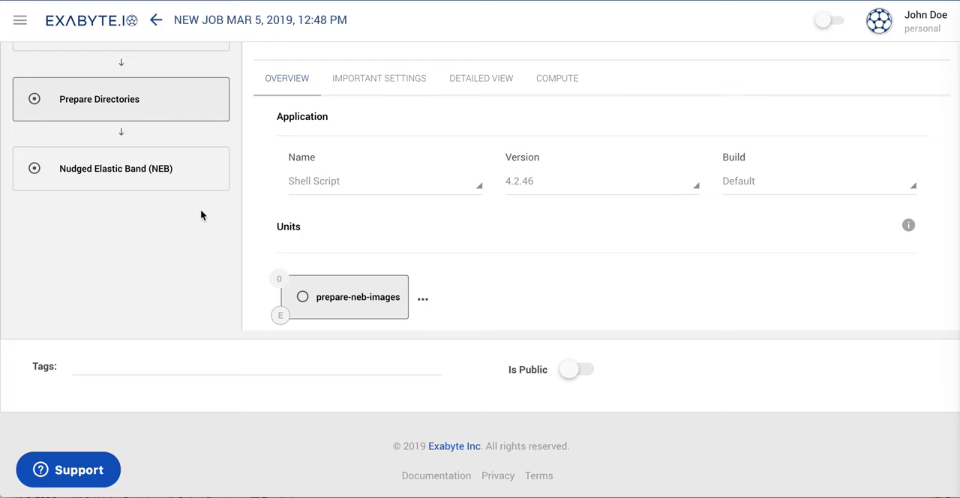
# Review the vasp_neb unit's rendered INCAR preview showing IMAGES = 3, then close it.
pyautogui.click(120, 168)
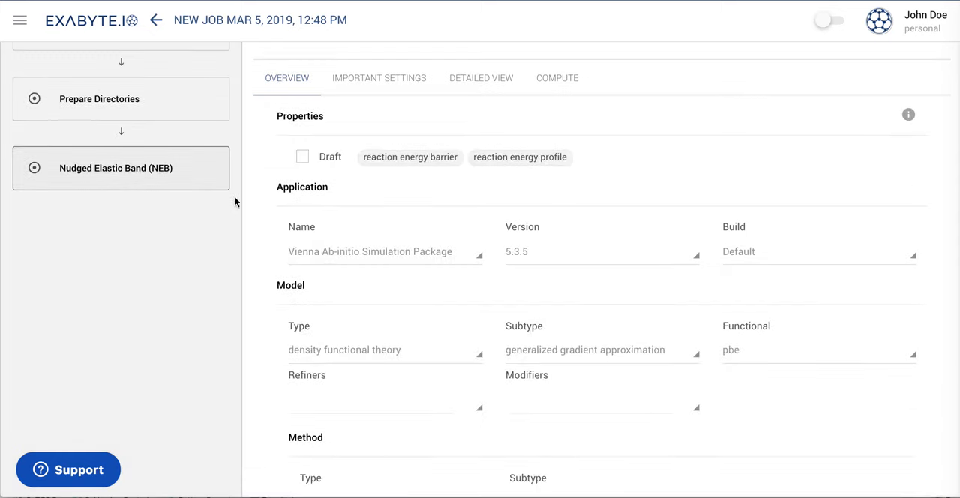
pyautogui.scroll(-3)
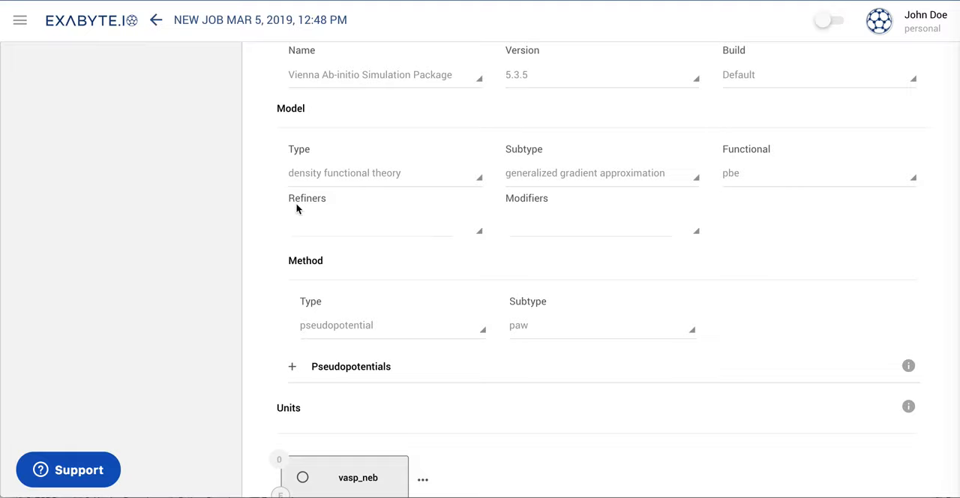
pyautogui.scroll(-3)
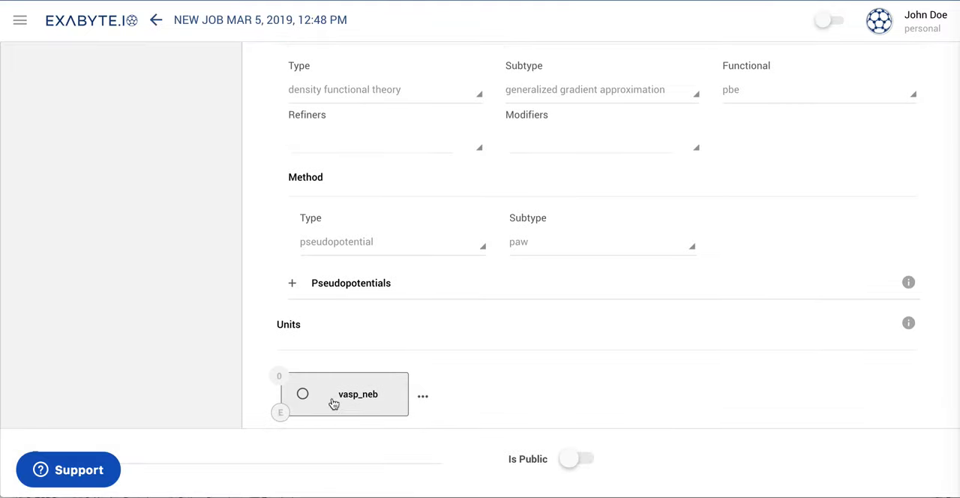
pyautogui.scroll(-3)
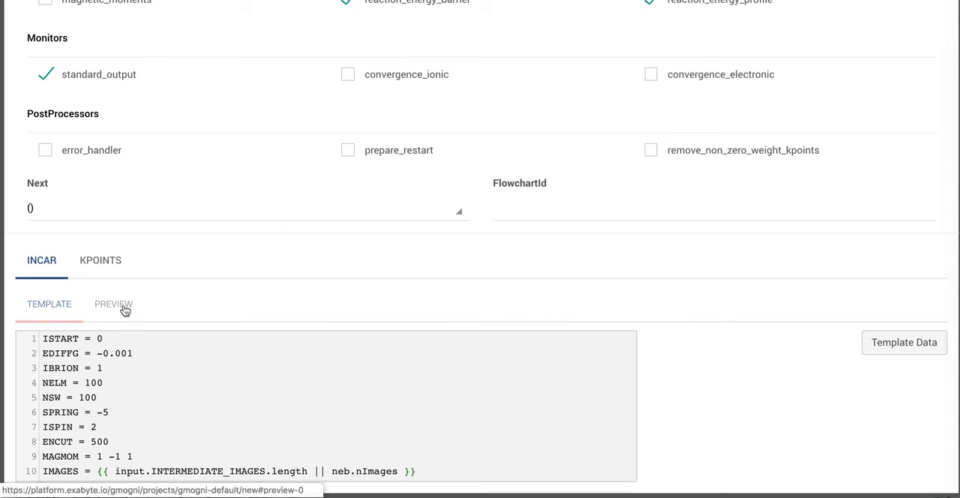
pyautogui.click(114, 305)
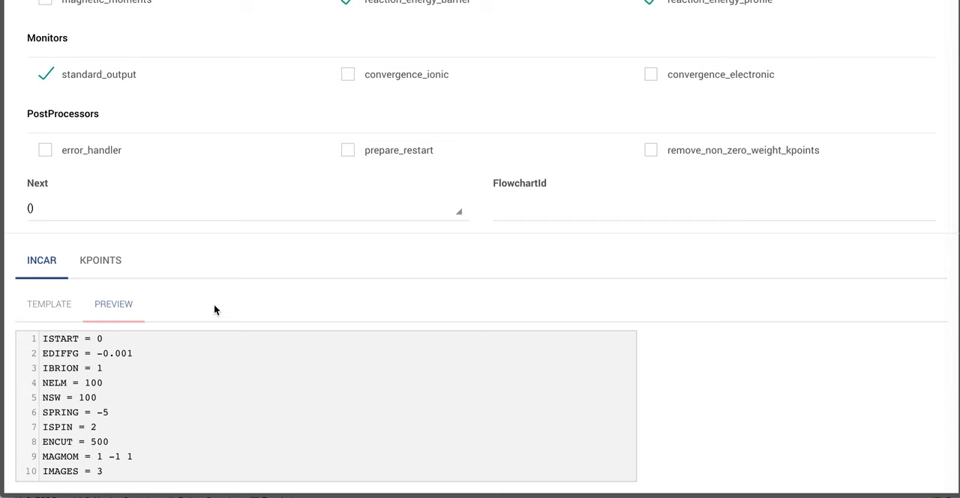
pyautogui.moveTo(332, 314)
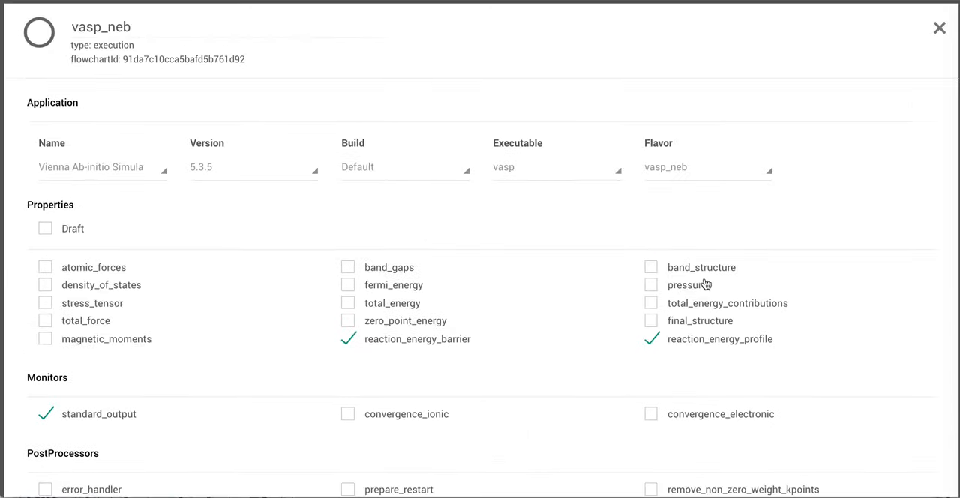
pyautogui.click(934, 27)
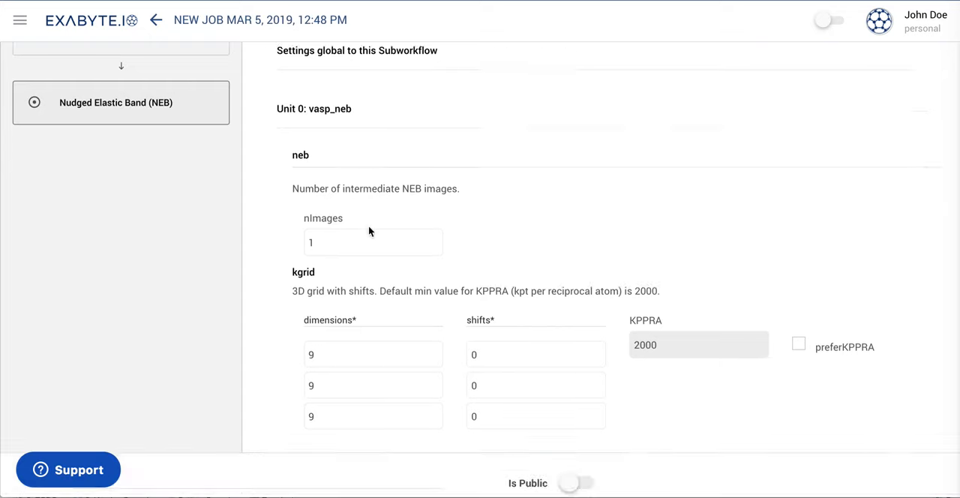
# Enter 1 in the NEB subworkflow's first kgrid dimension, heading to 1×1×1.
pyautogui.click(372, 354)
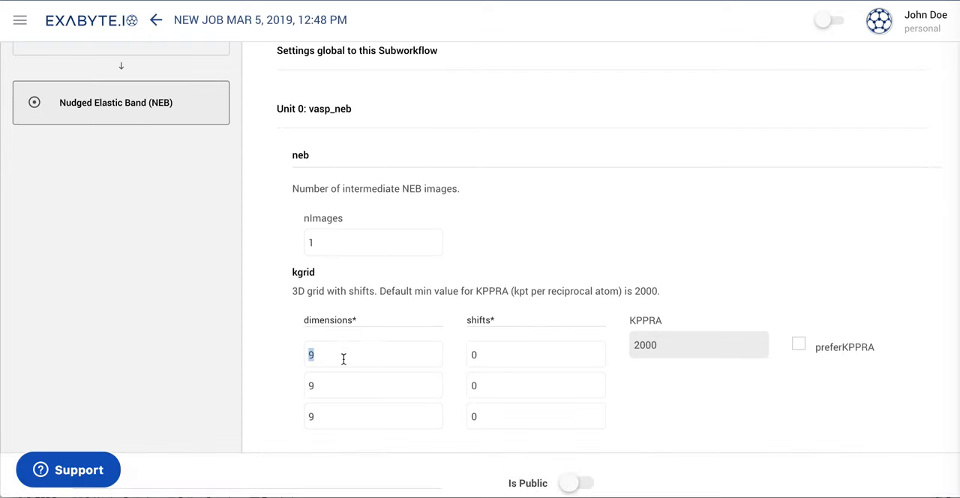
pyautogui.write('1')
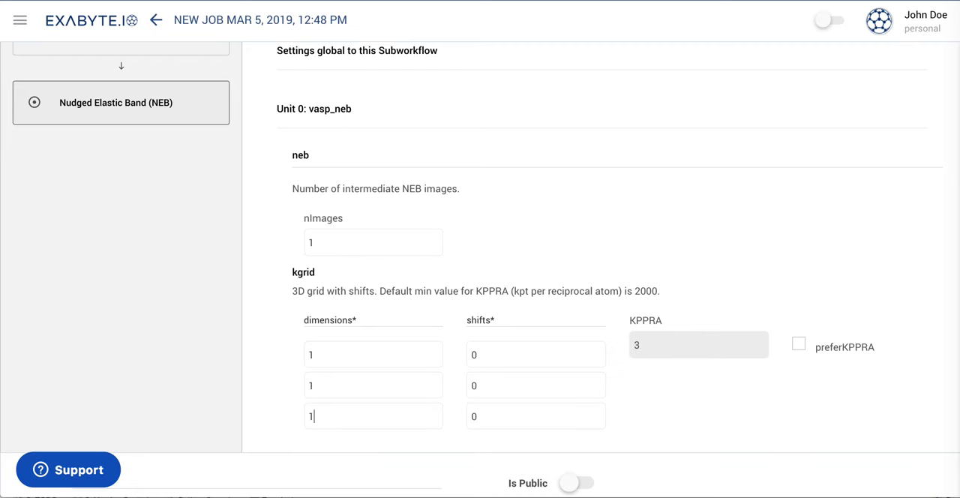
pyautogui.moveTo(360, 342)
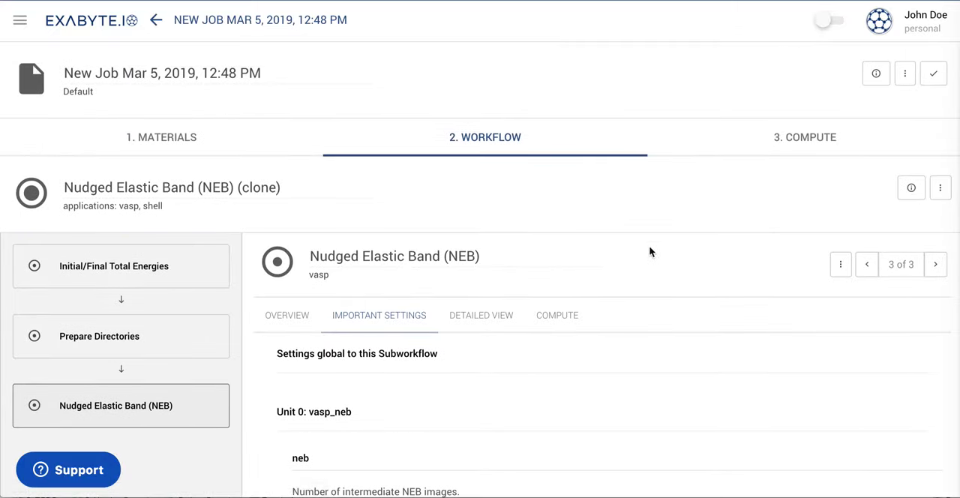
# Select the OR8 queue and set the core count to 6 on one node.
pyautogui.click(804, 138)
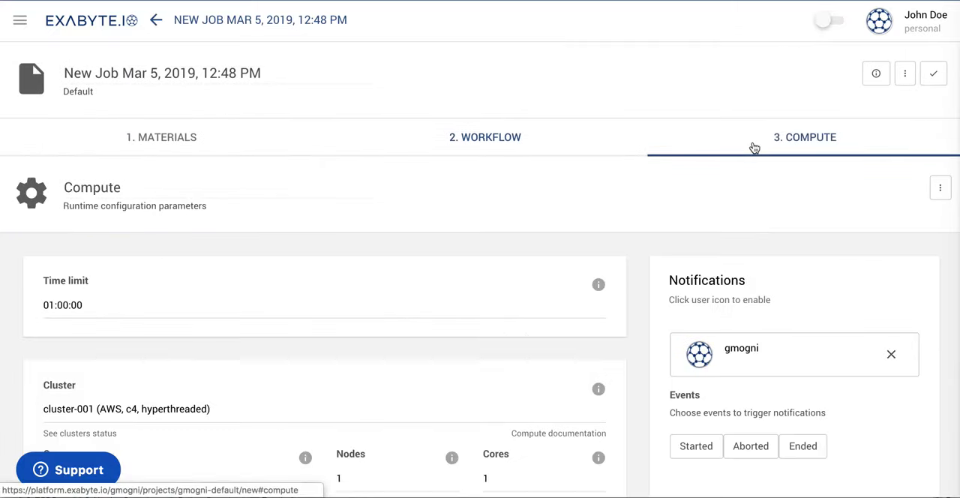
pyautogui.scroll(-3)
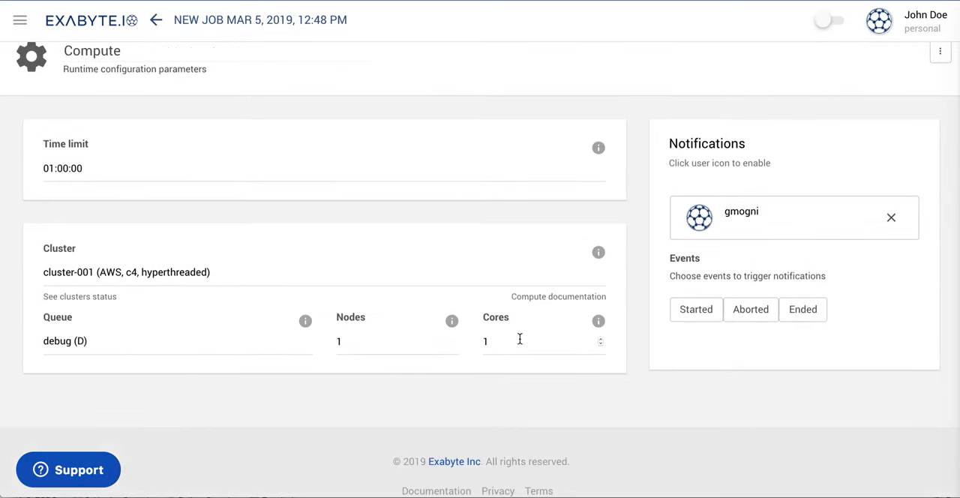
pyautogui.moveTo(188, 315)
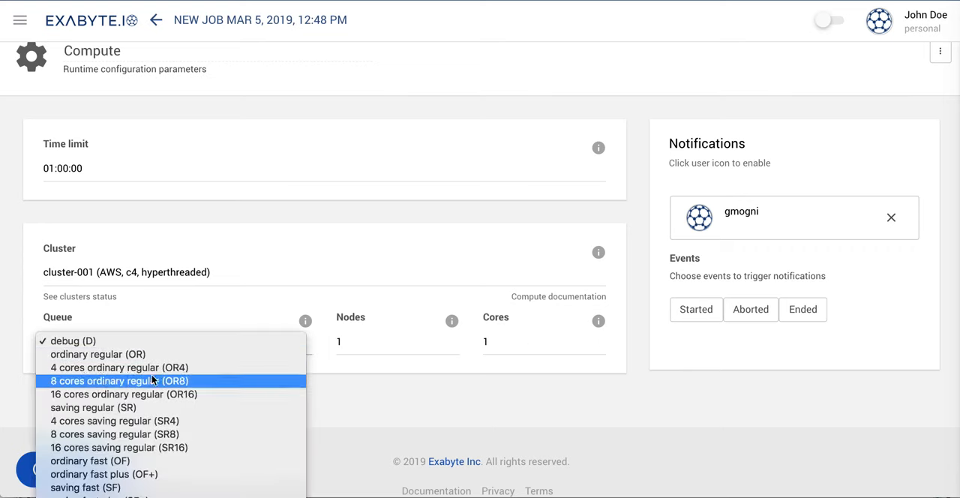
pyautogui.click(117, 381)
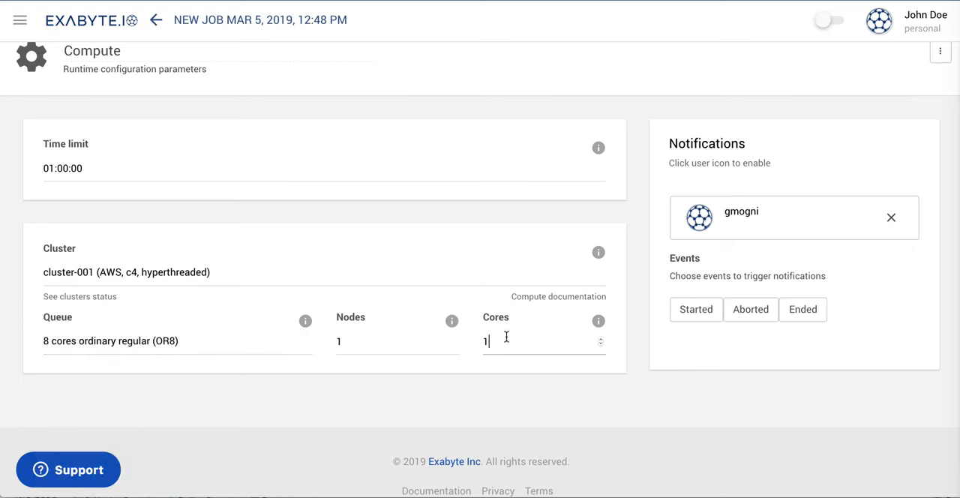
pyautogui.press('Backspace')
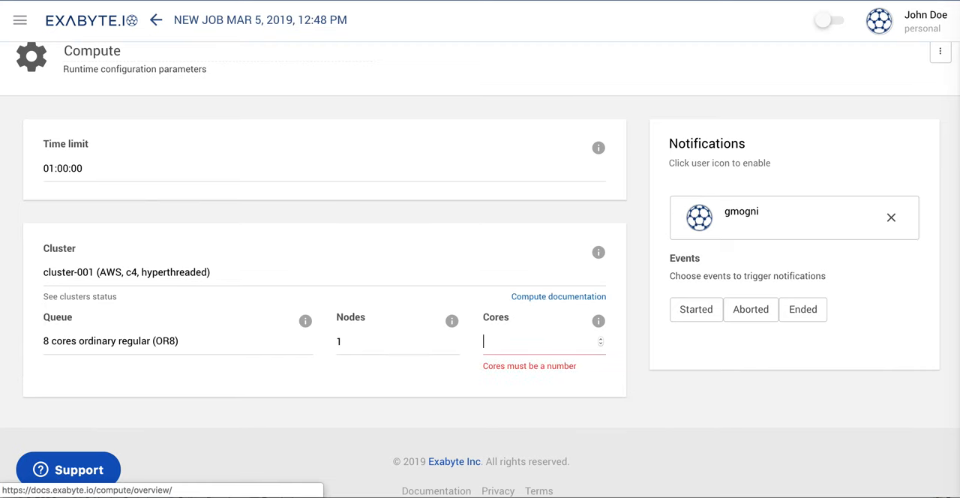
pyautogui.write('6')
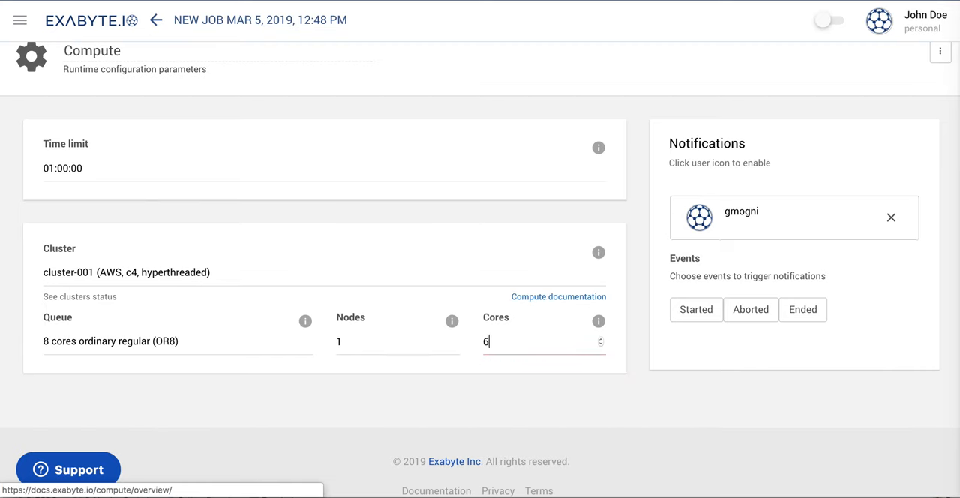
pyautogui.scroll(3)
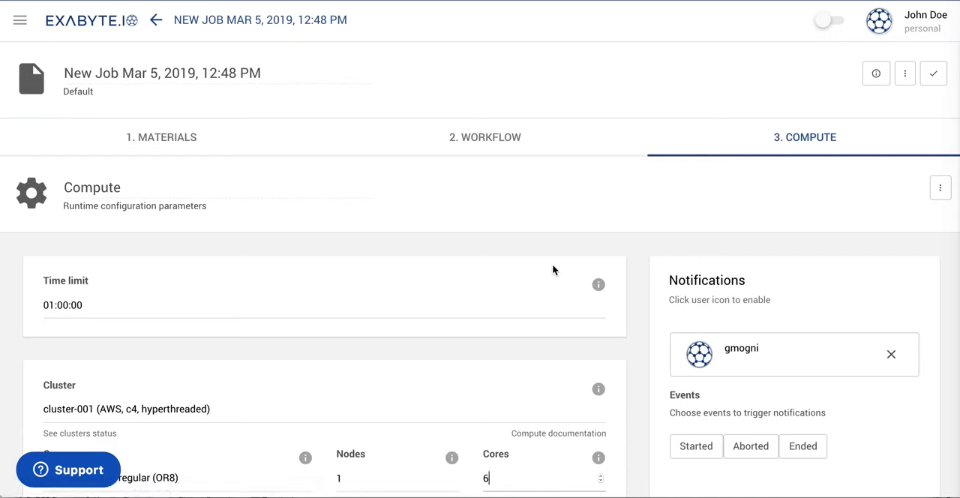
# Review the Initial/Final Total Energies subworkflow's separate-job compute settings, entering 4 cores.
pyautogui.click(486, 136)
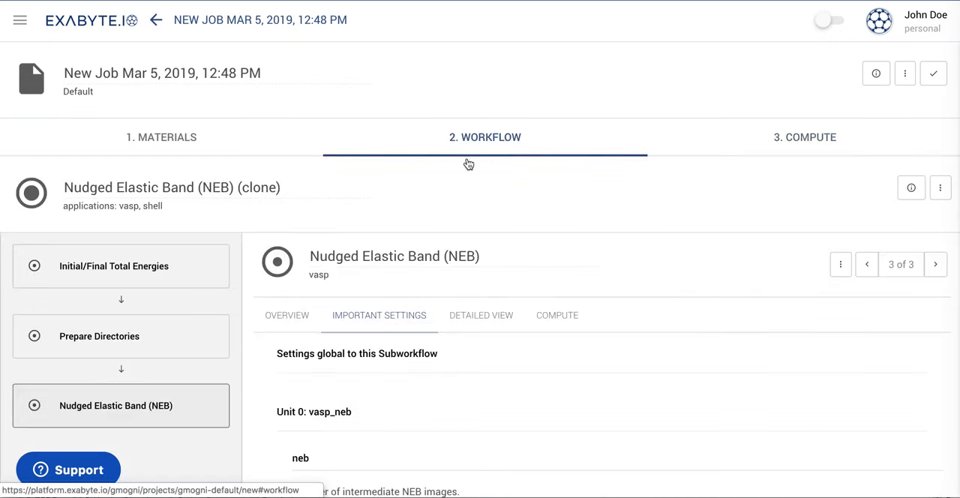
pyautogui.click(114, 266)
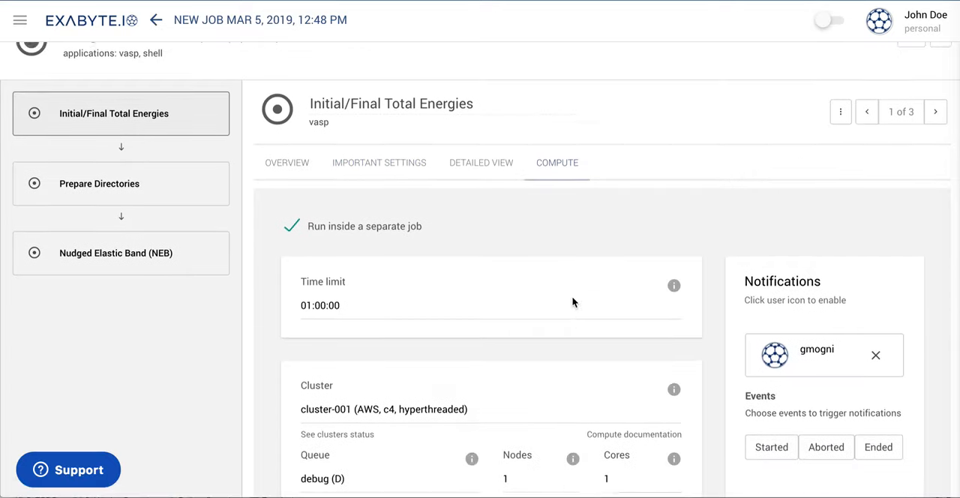
pyautogui.scroll(-3)
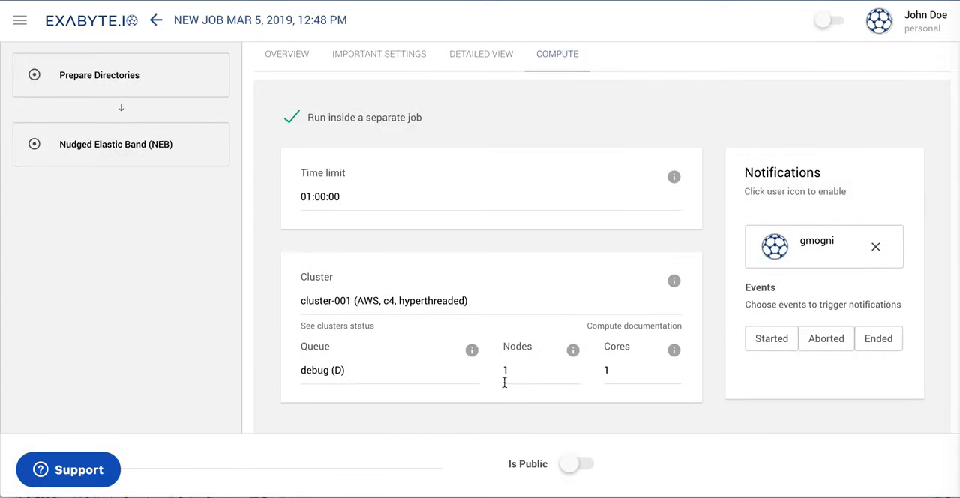
pyautogui.moveTo(660, 348)
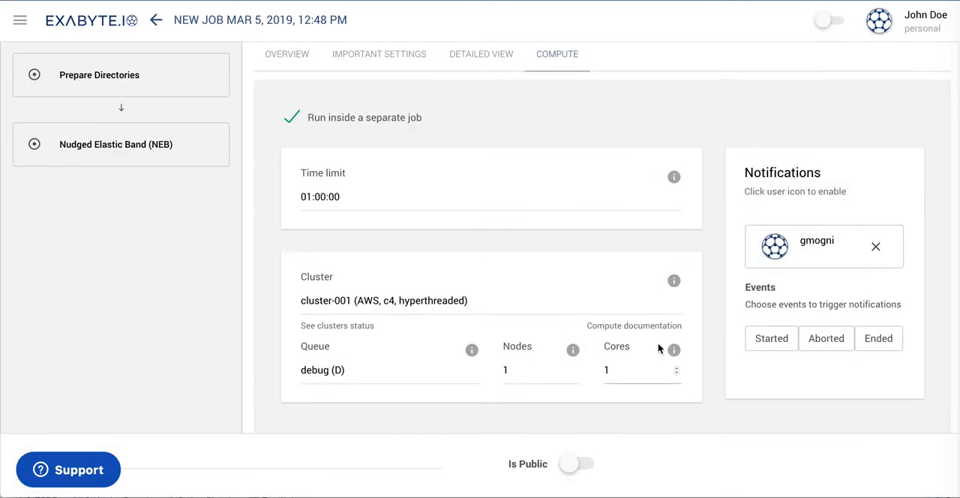
pyautogui.write('4')
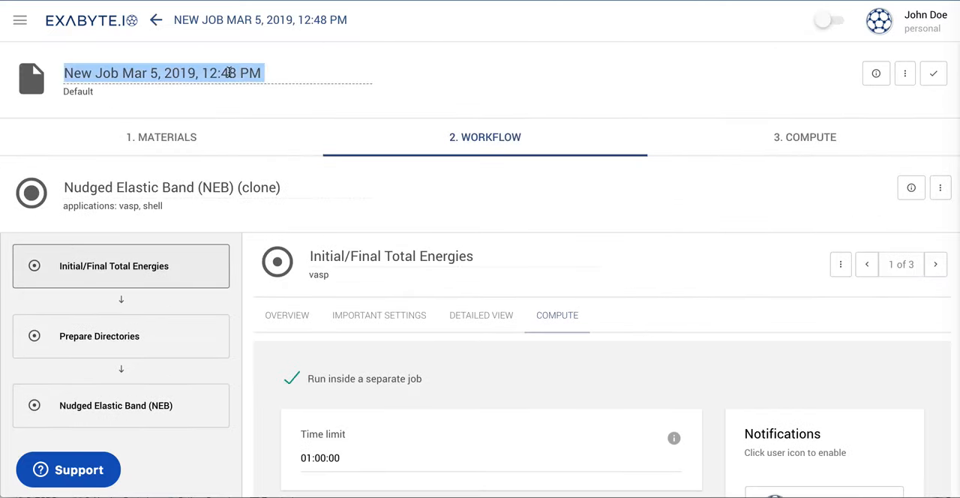
# Rename the job 'VASP NEB Reaction Profile Calculation' and save it.
pyautogui.write('VASP')
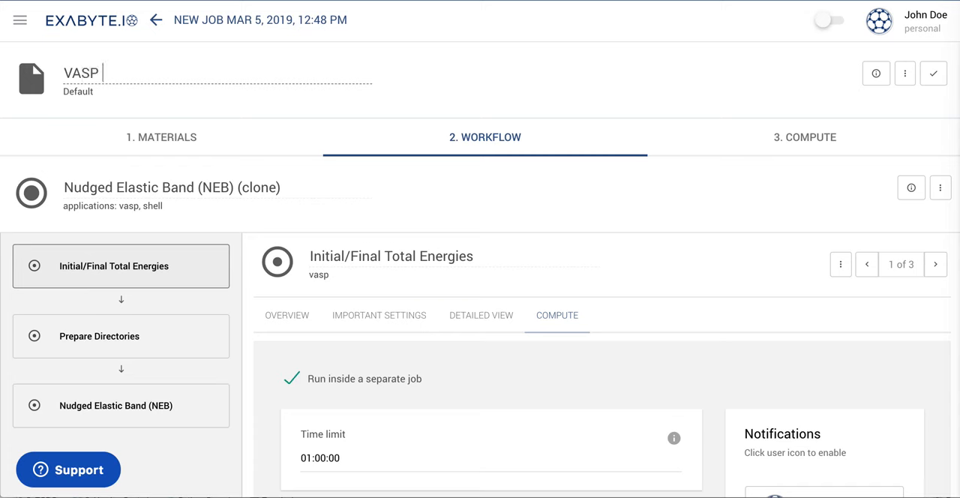
pyautogui.write('NEB')
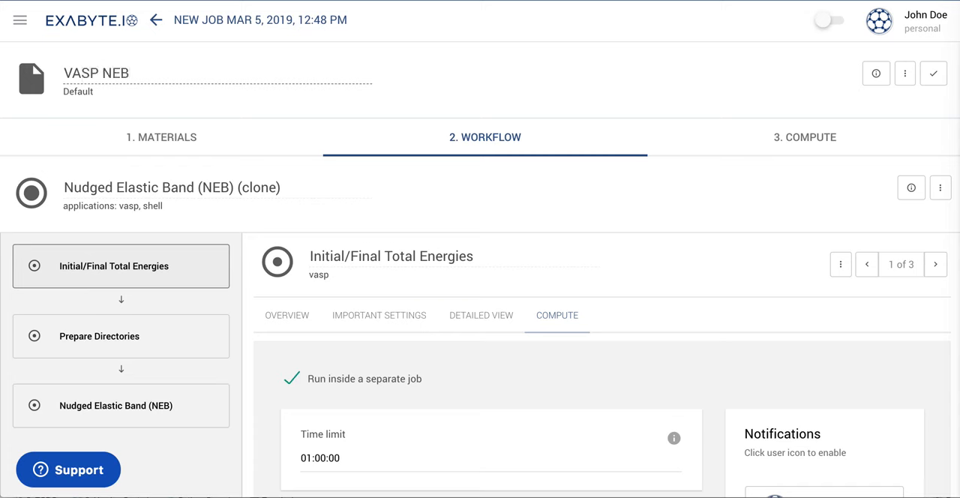
pyautogui.write('Reaction Profi')
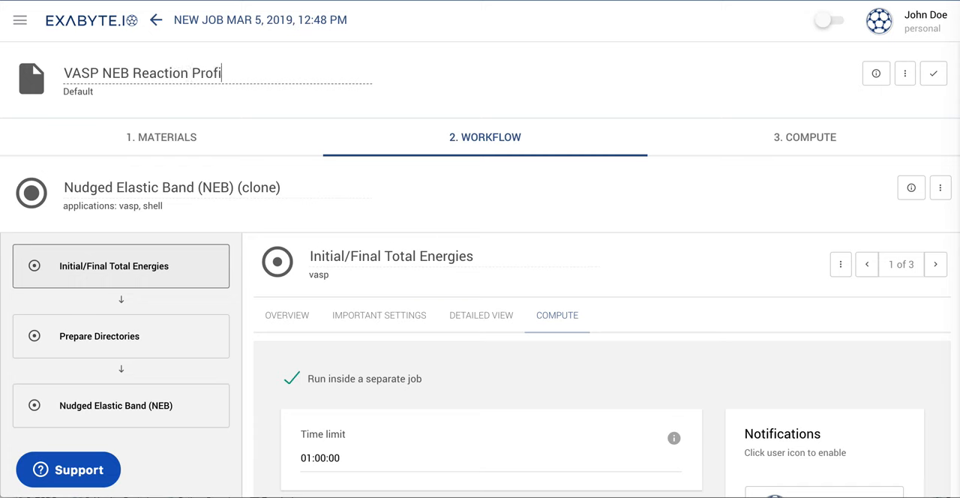
pyautogui.write('le Ca')
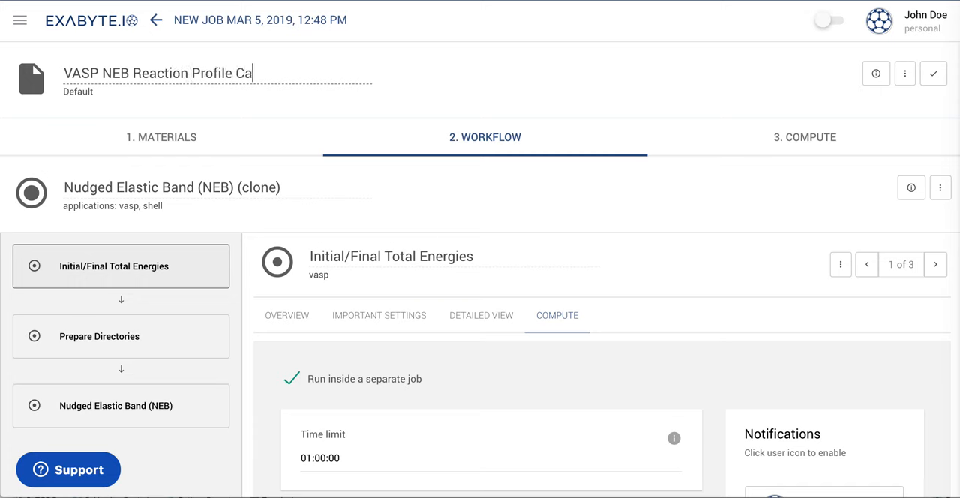
pyautogui.write('lculation')
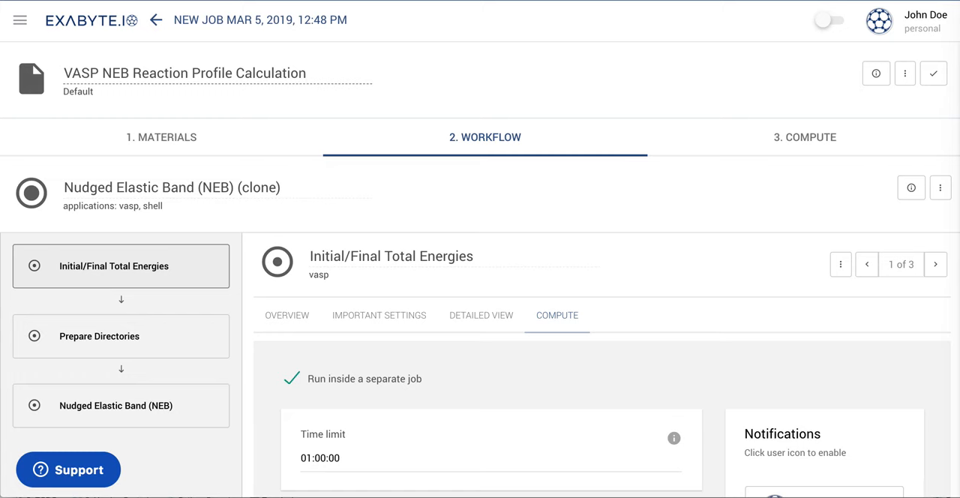
pyautogui.moveTo(791, 75)
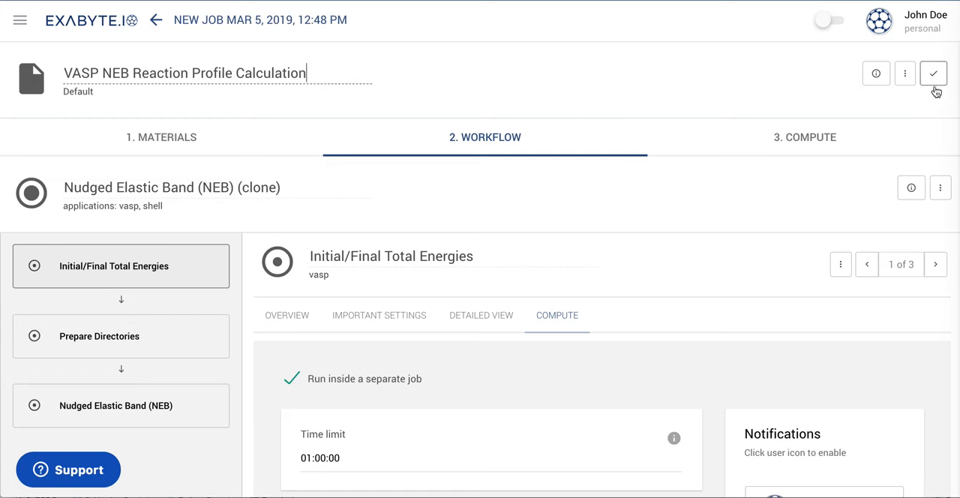
pyautogui.click(933, 73)
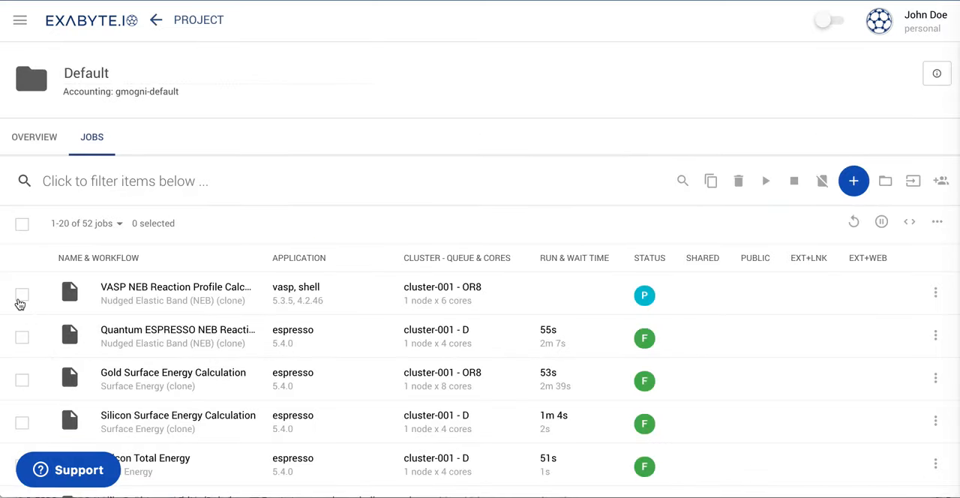
# Select the VASP NEB Reaction Profile Calculation job in the Jobs list to run it.
pyautogui.click(23, 294)
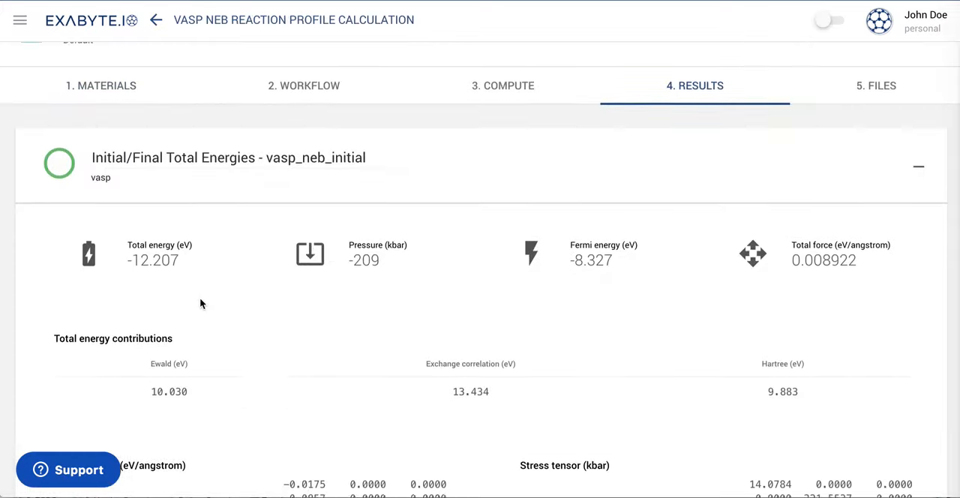
pyautogui.scroll(-3)
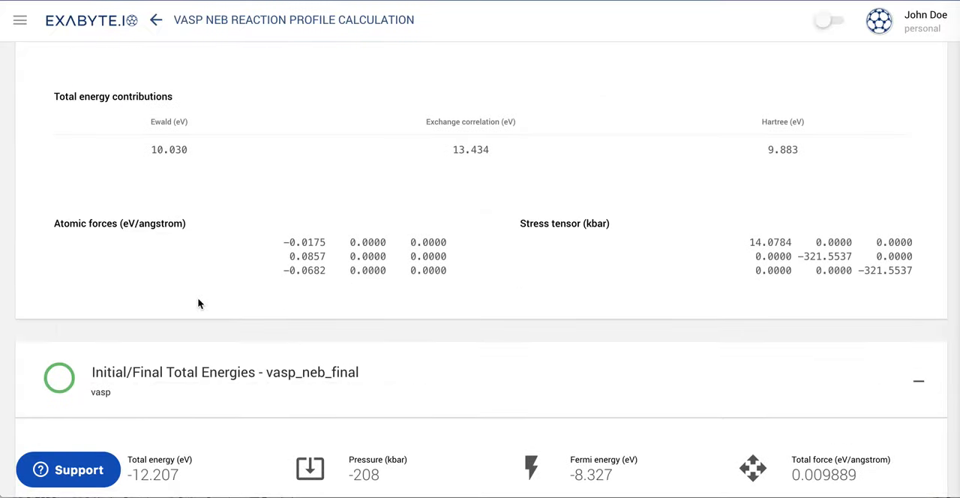
pyautogui.scroll(-3)
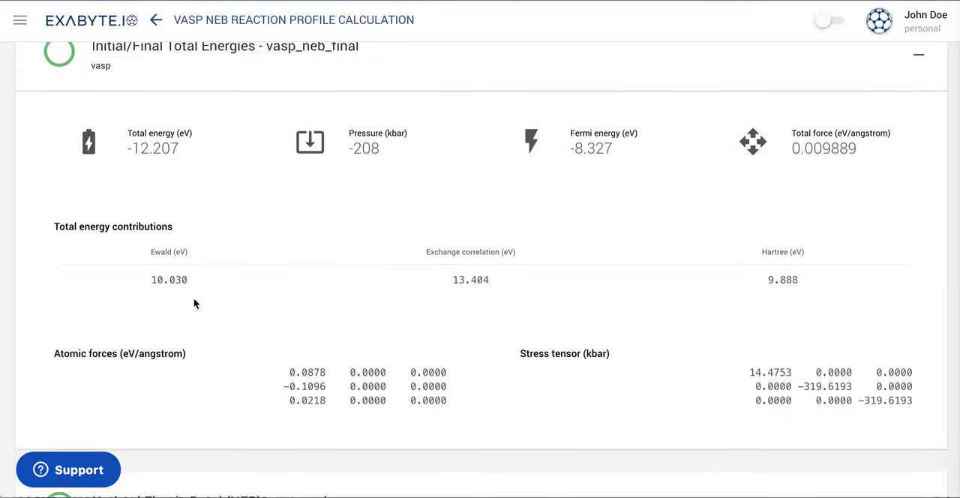
pyautogui.scroll(-3)
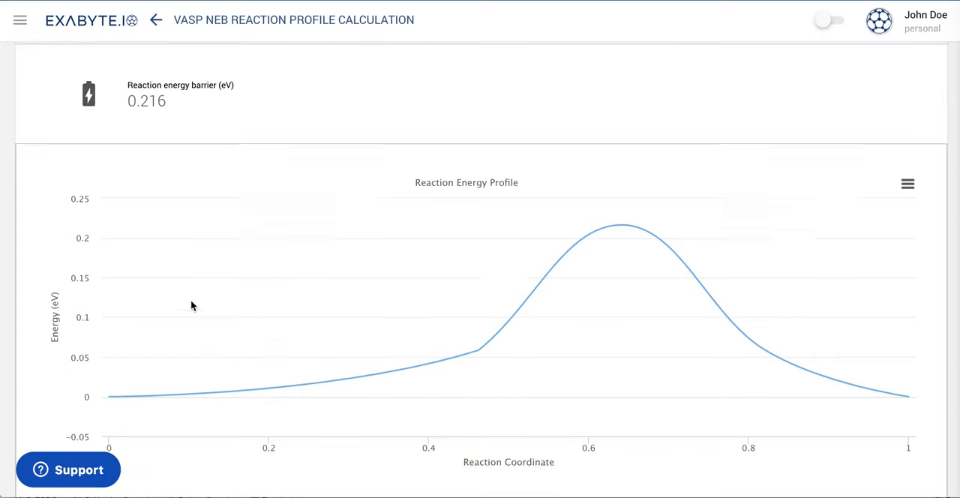
pyautogui.moveTo(619, 226)
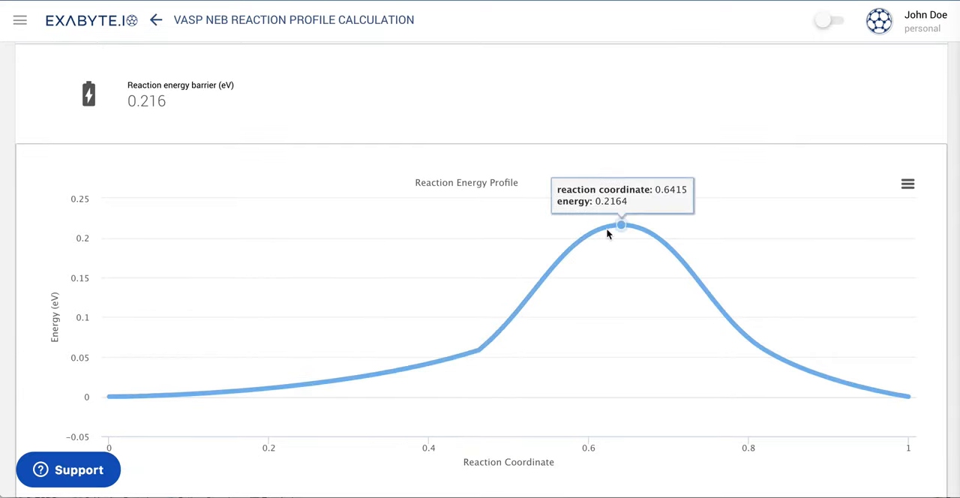
pyautogui.moveTo(615, 234)
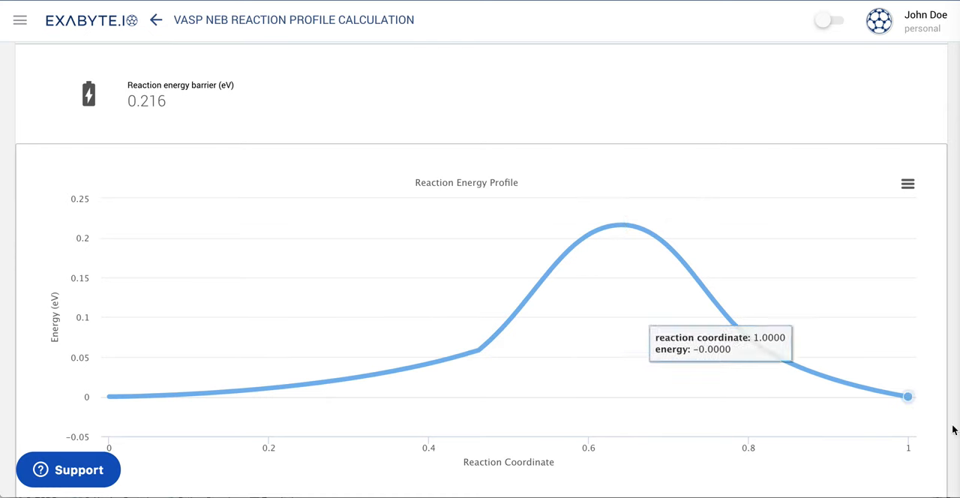
pyautogui.scroll(-3)
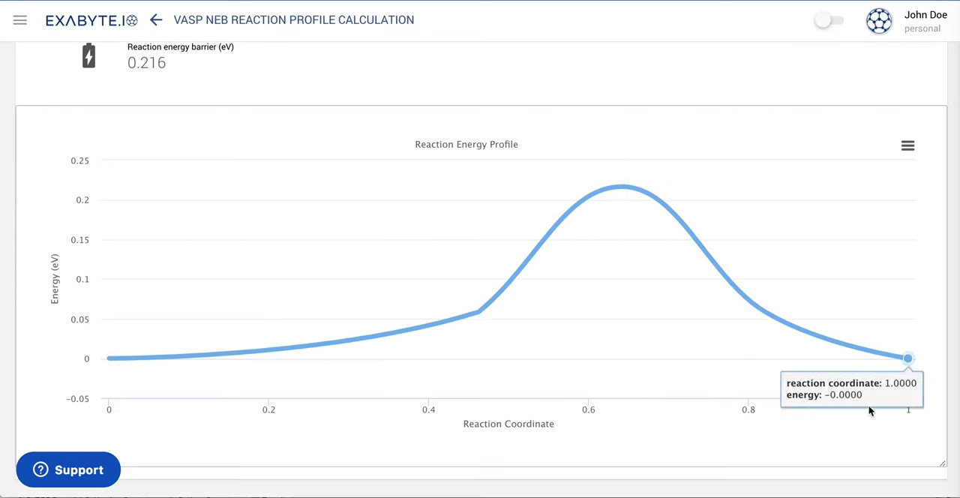
pyautogui.moveTo(804, 72)
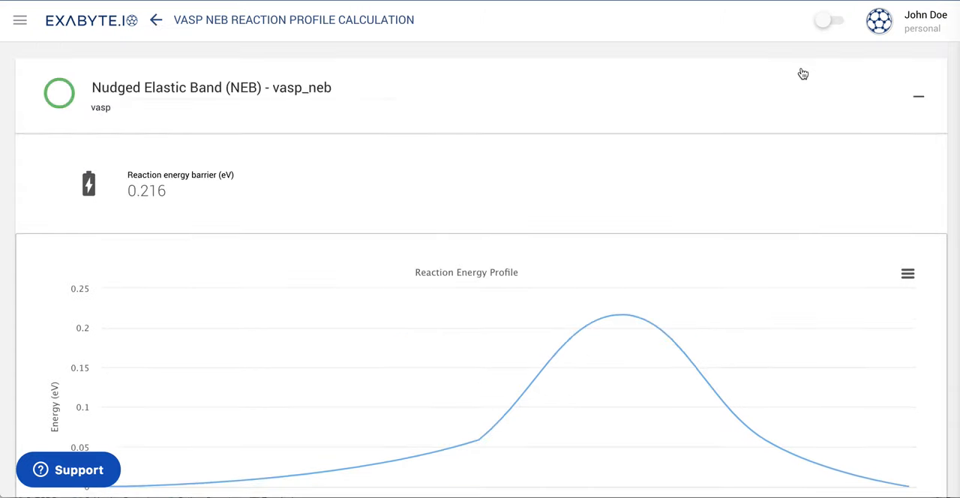
pyautogui.scroll(-3)
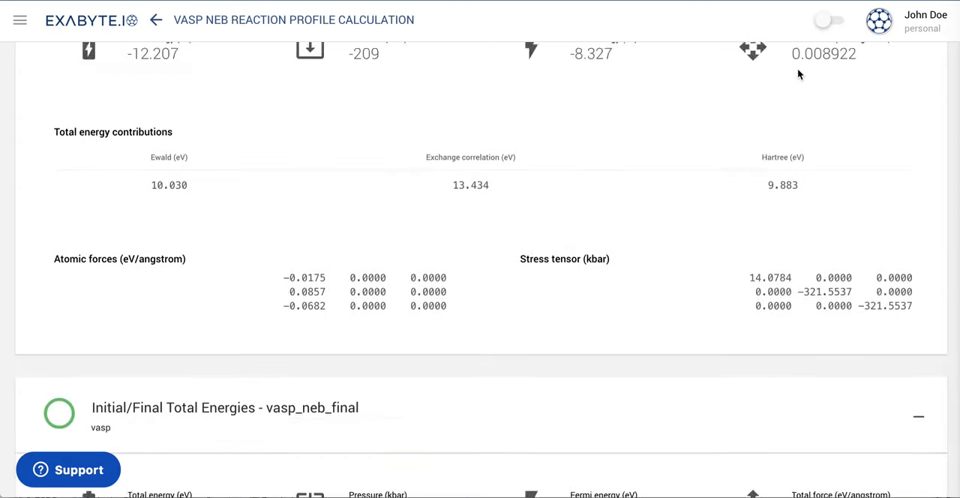